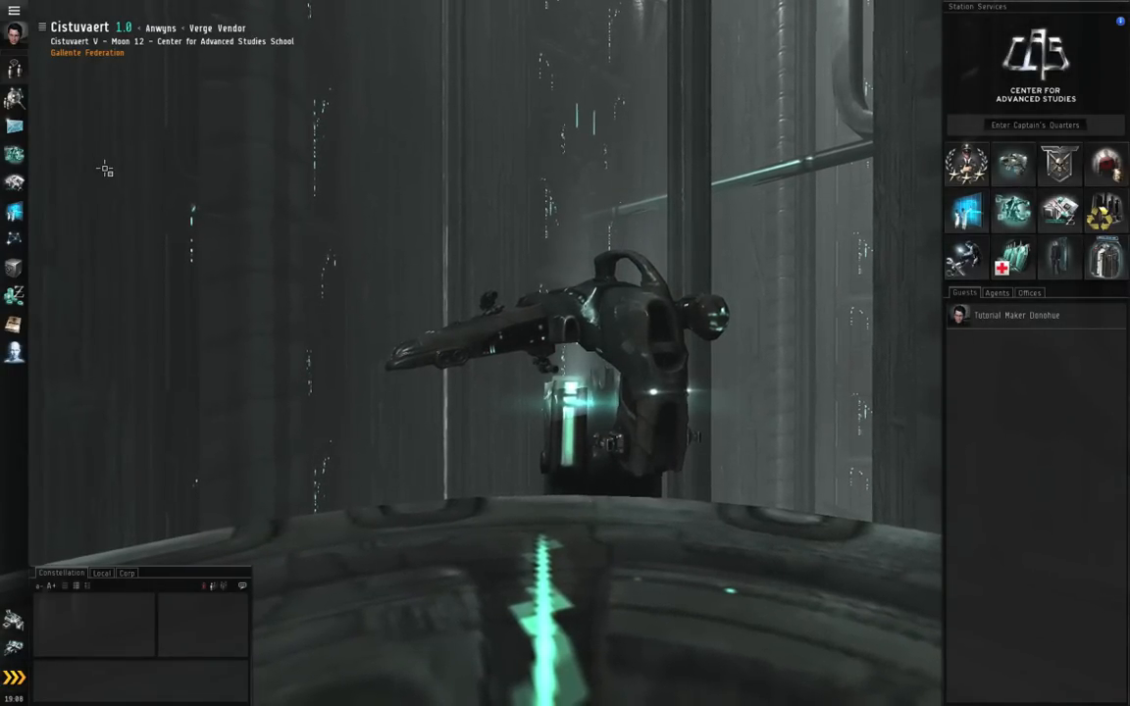
mouse_move(16, 155)
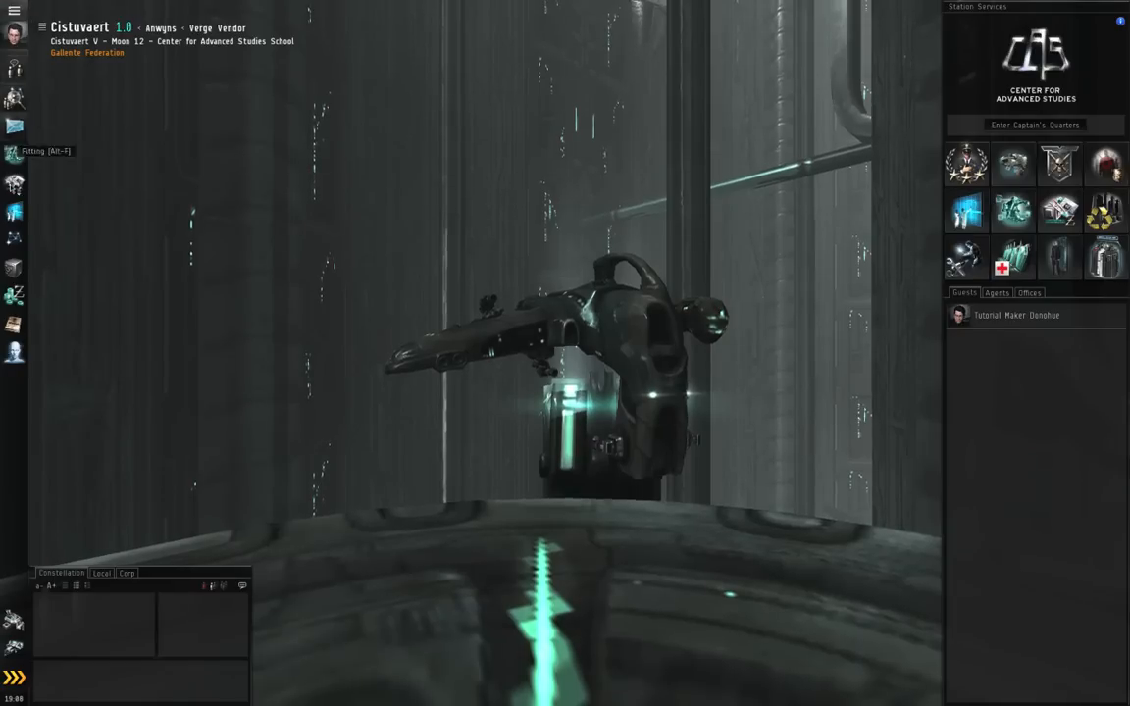
mouse_move(16, 357)
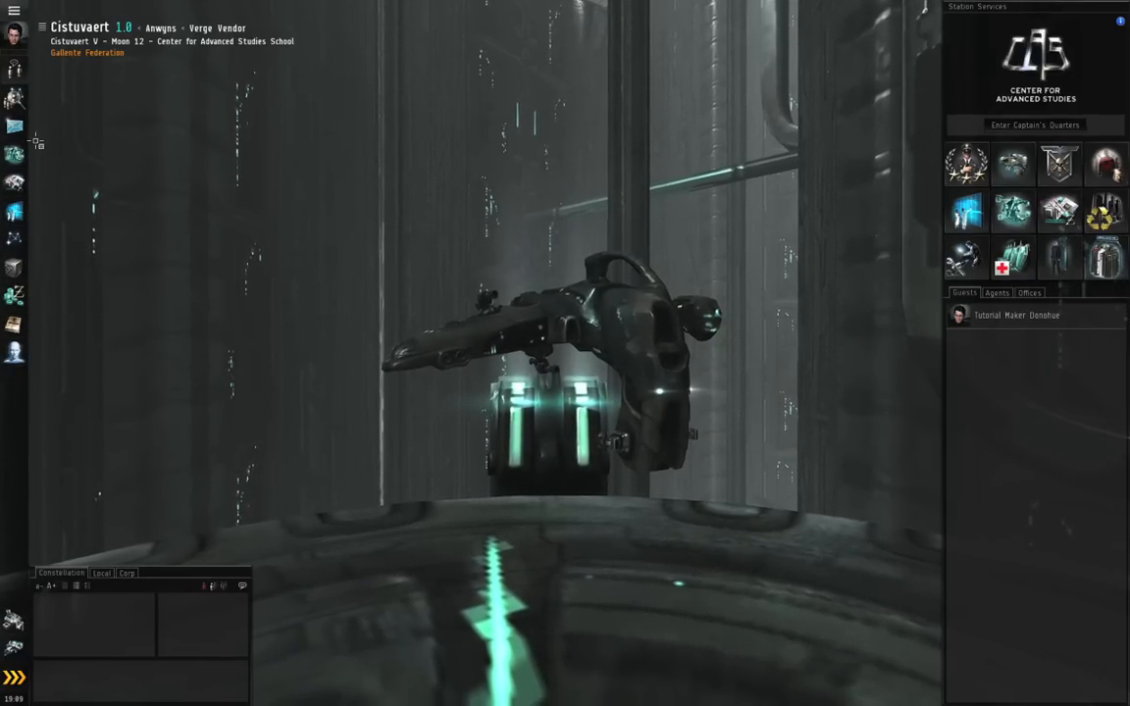
mouse_move(16, 326)
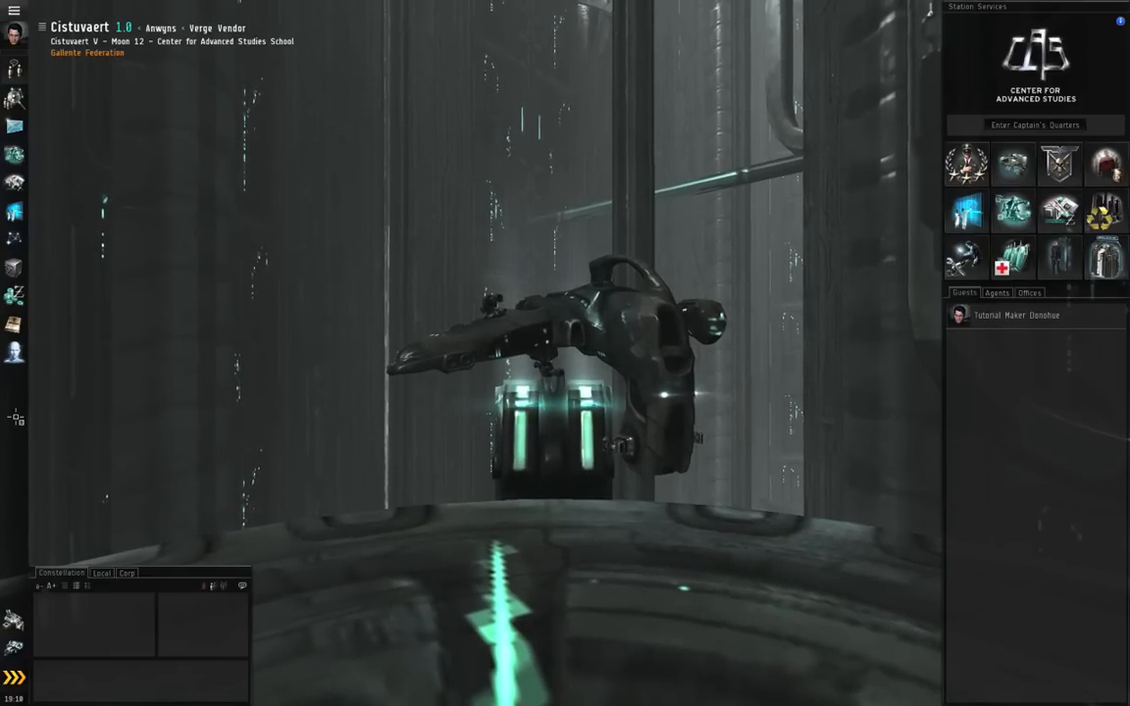
- Bring up the Neocom bar's options menu with Create Group and Lock Buttons entries
right_click(16, 412)
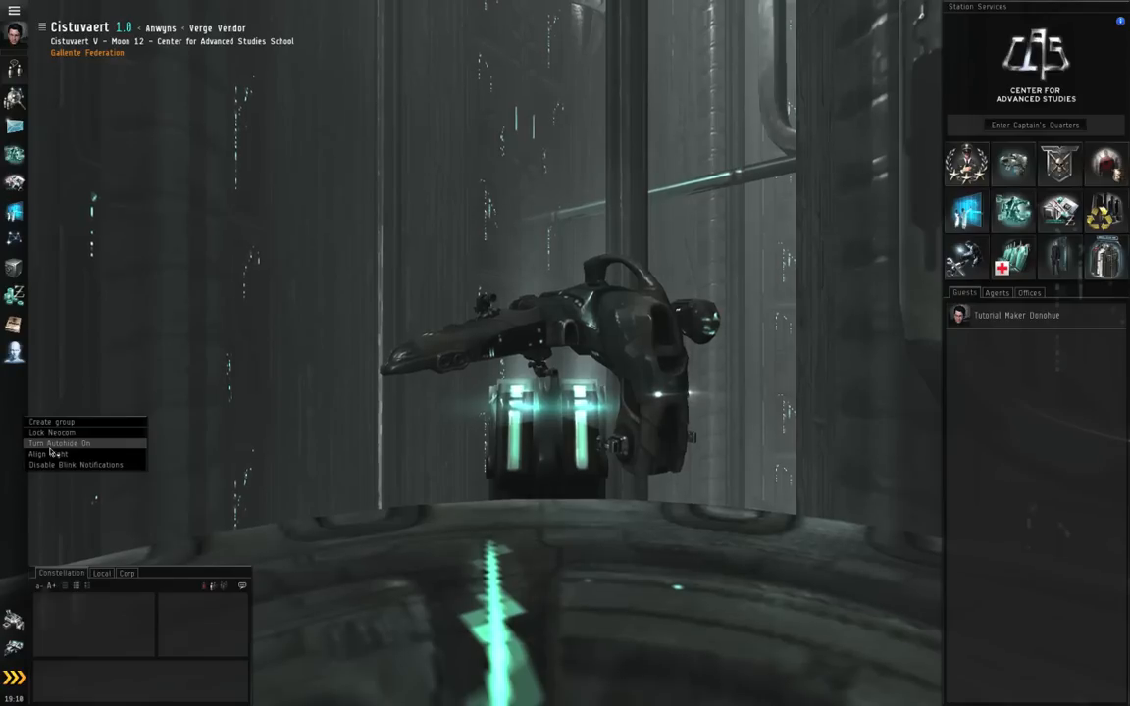
mouse_move(55, 471)
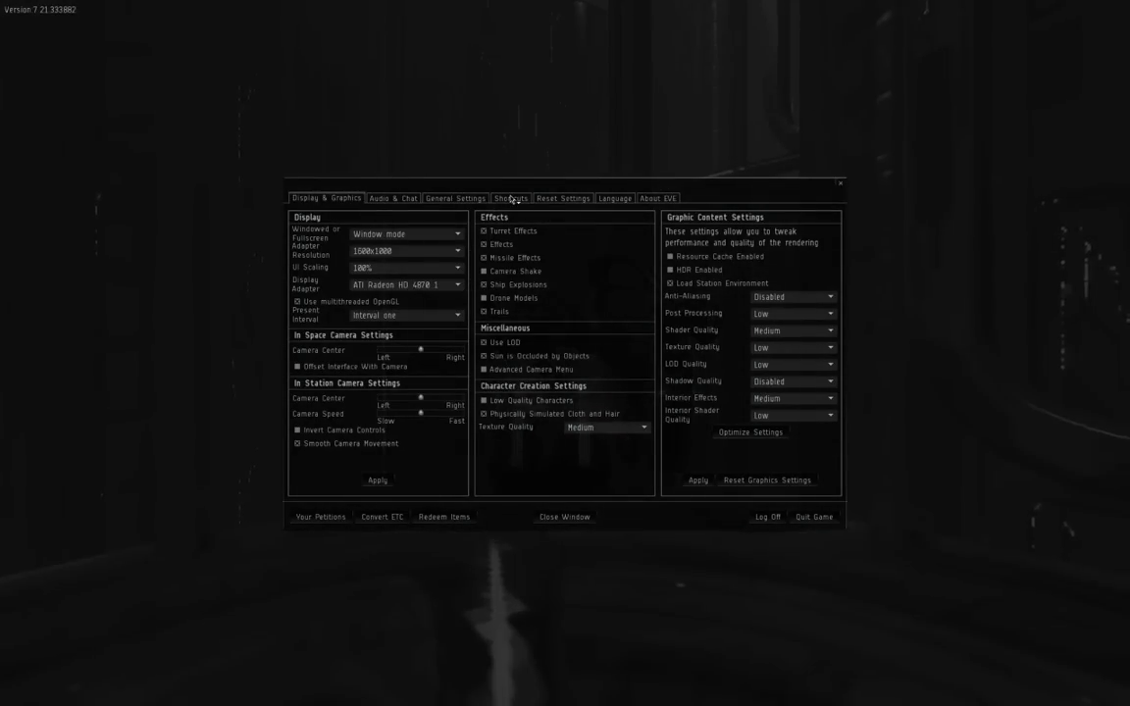
- Review the Shortcuts list of assigned commands, then close the settings window
click(510, 198)
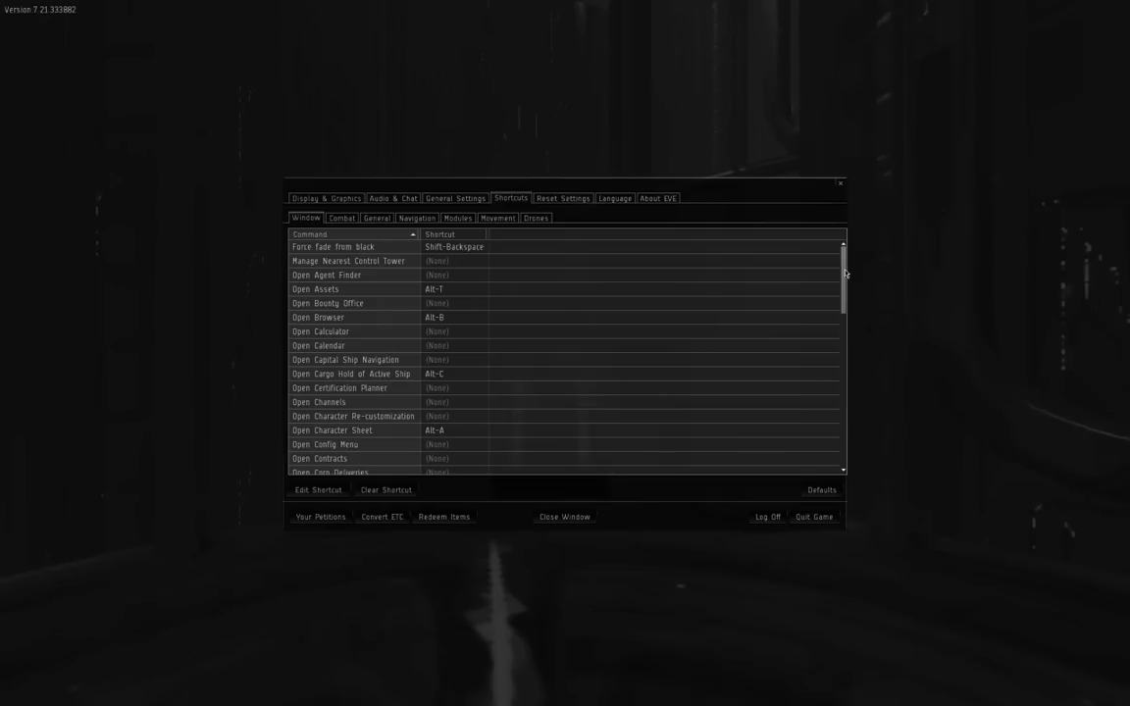
scroll(down, 3)
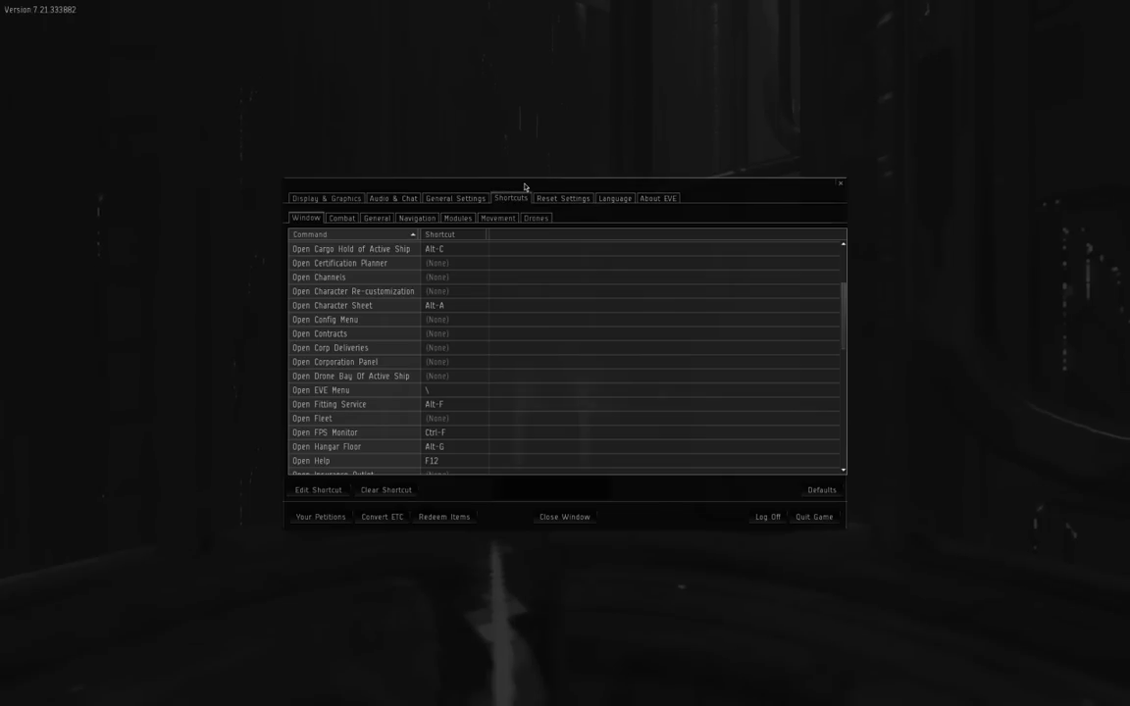
mouse_move(269, 220)
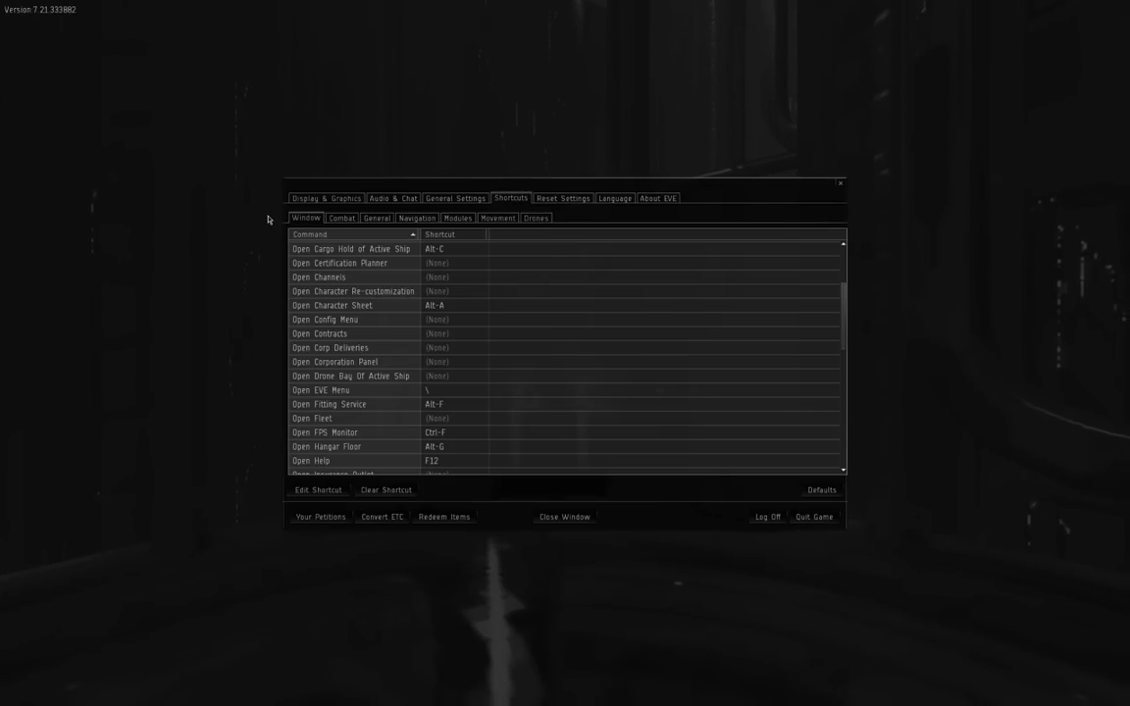
mouse_move(451, 391)
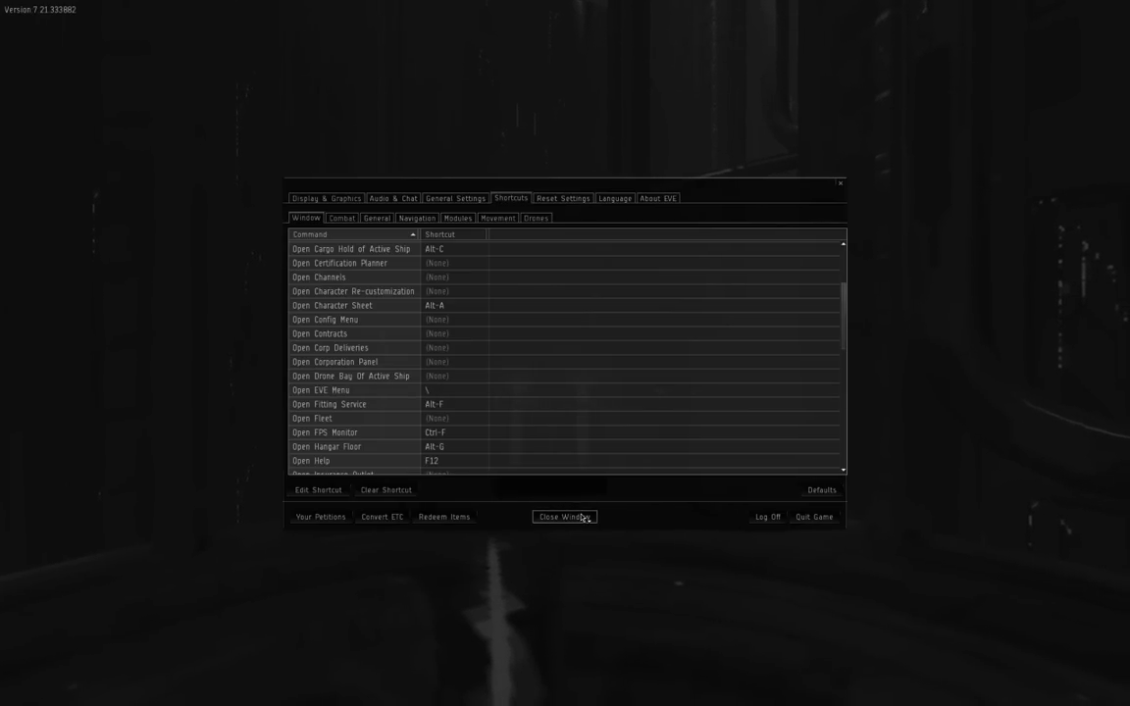
click(565, 518)
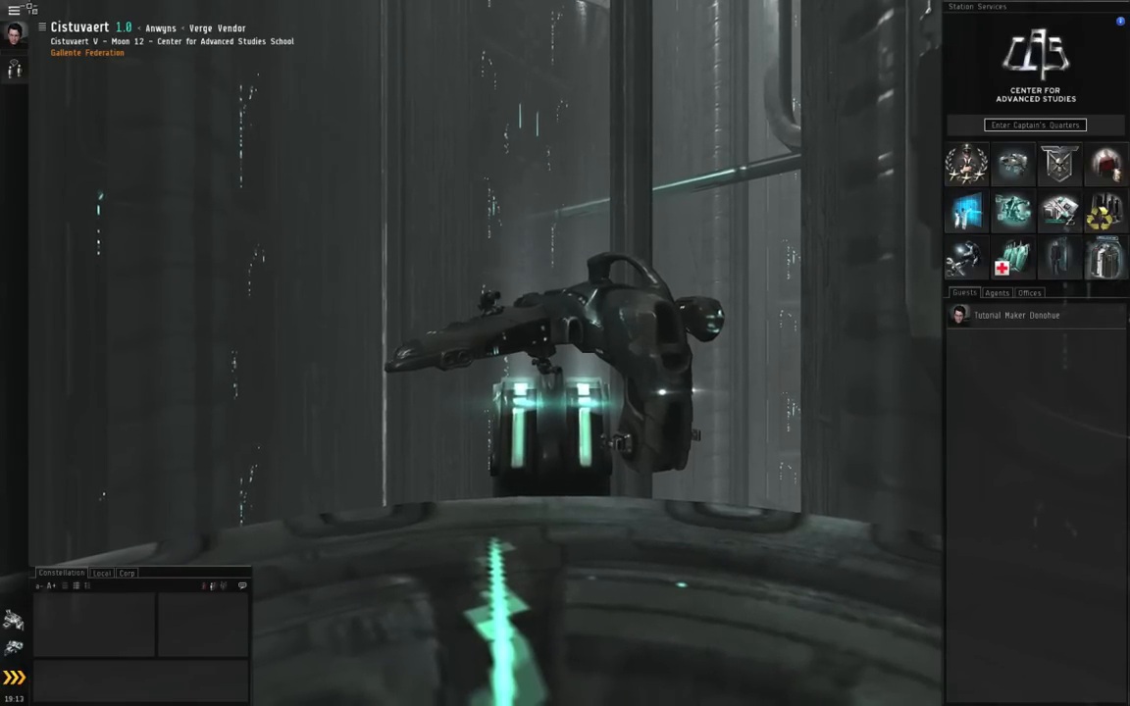
- Show the EVE menu listing Character Sheet, People & Places, Journal and other features
click(14, 10)
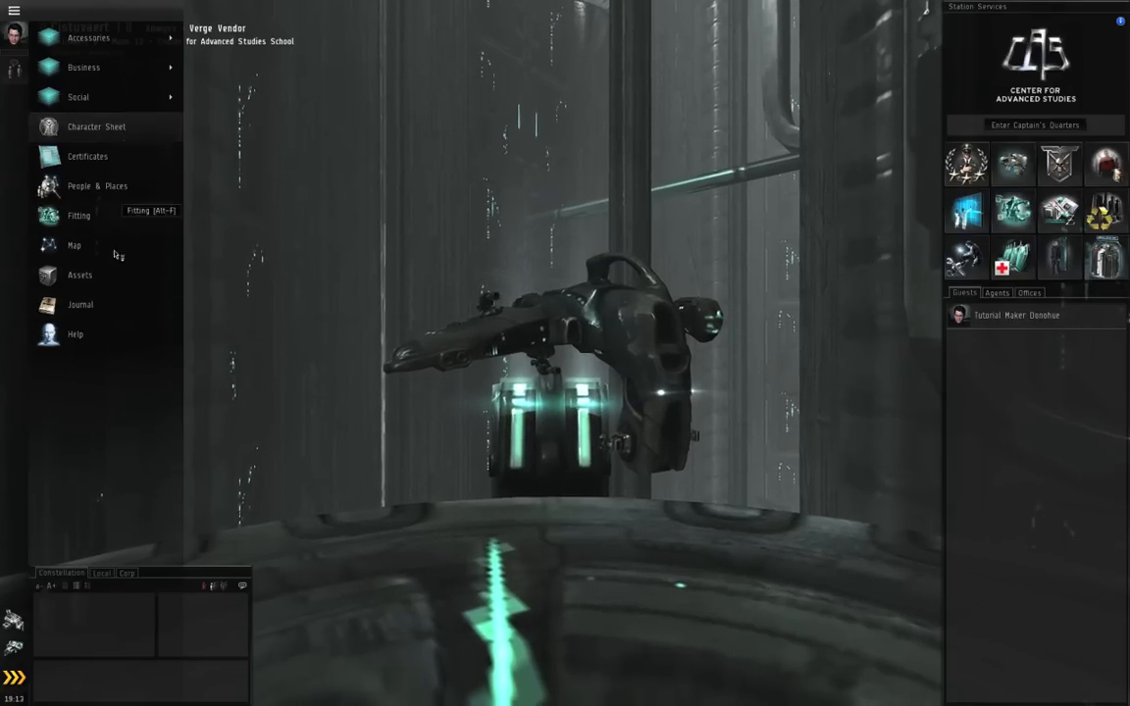
mouse_move(102, 357)
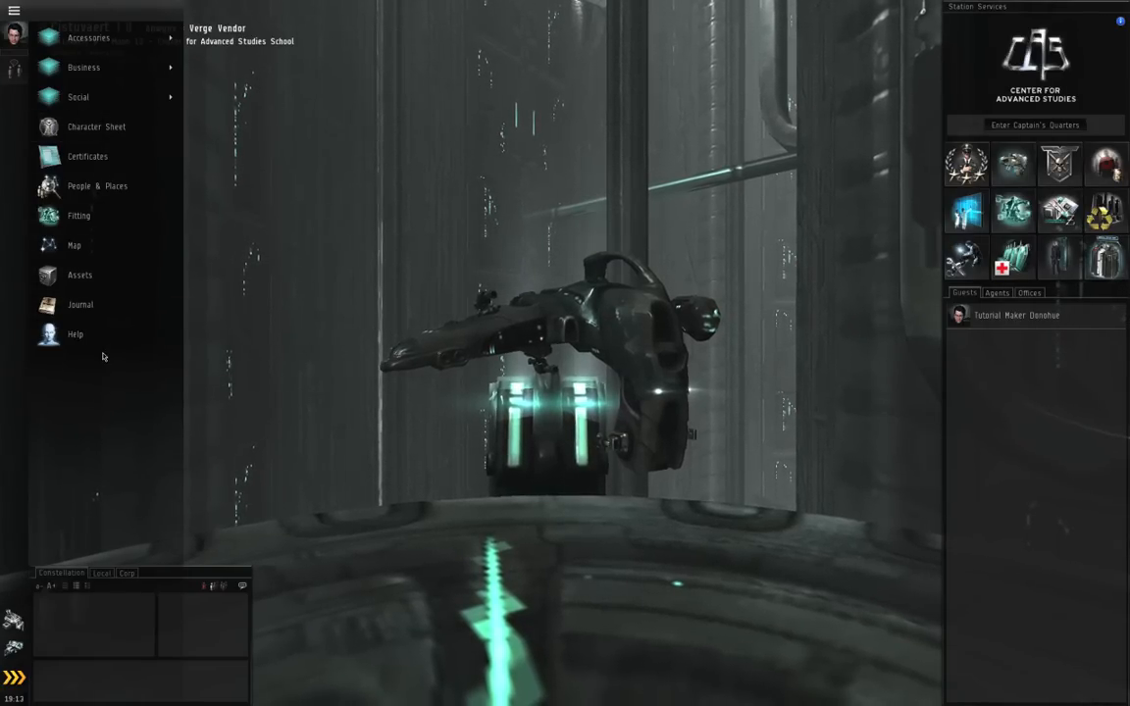
mouse_move(96, 125)
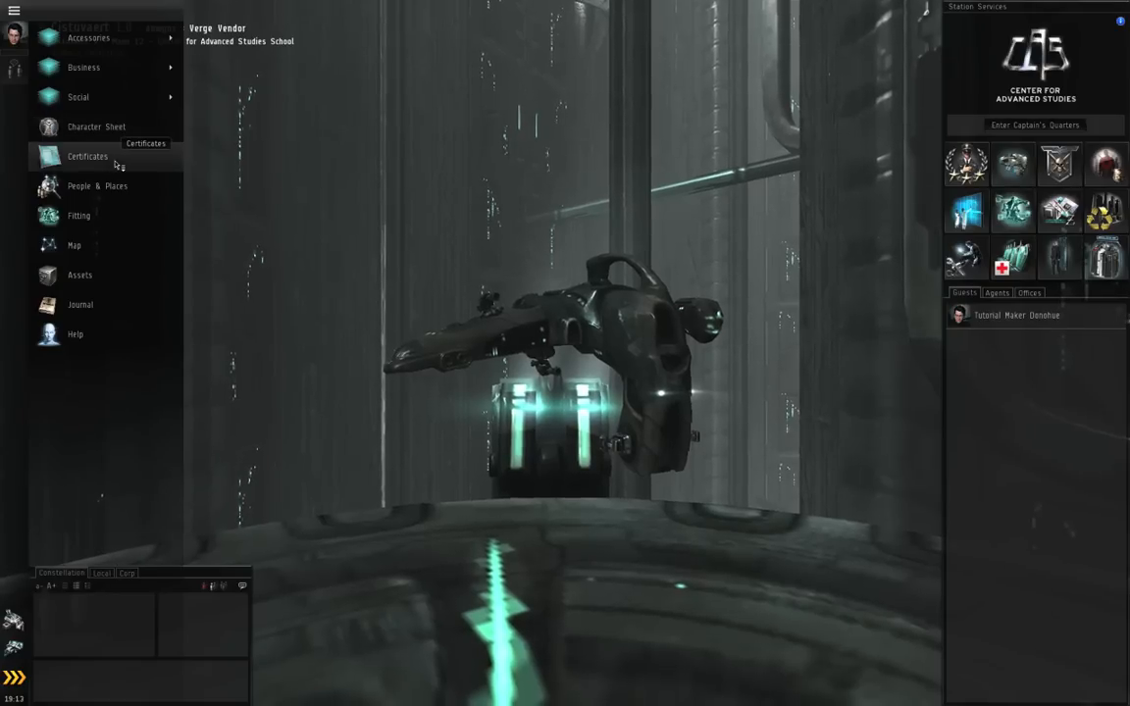
mouse_move(108, 239)
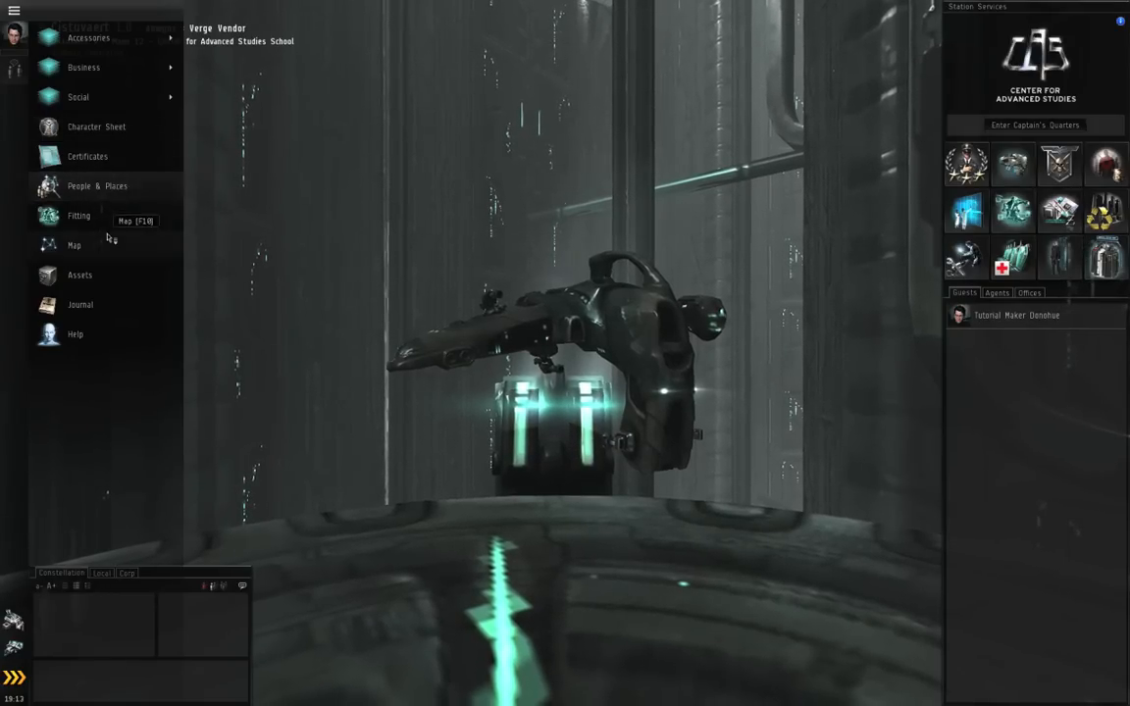
mouse_move(110, 278)
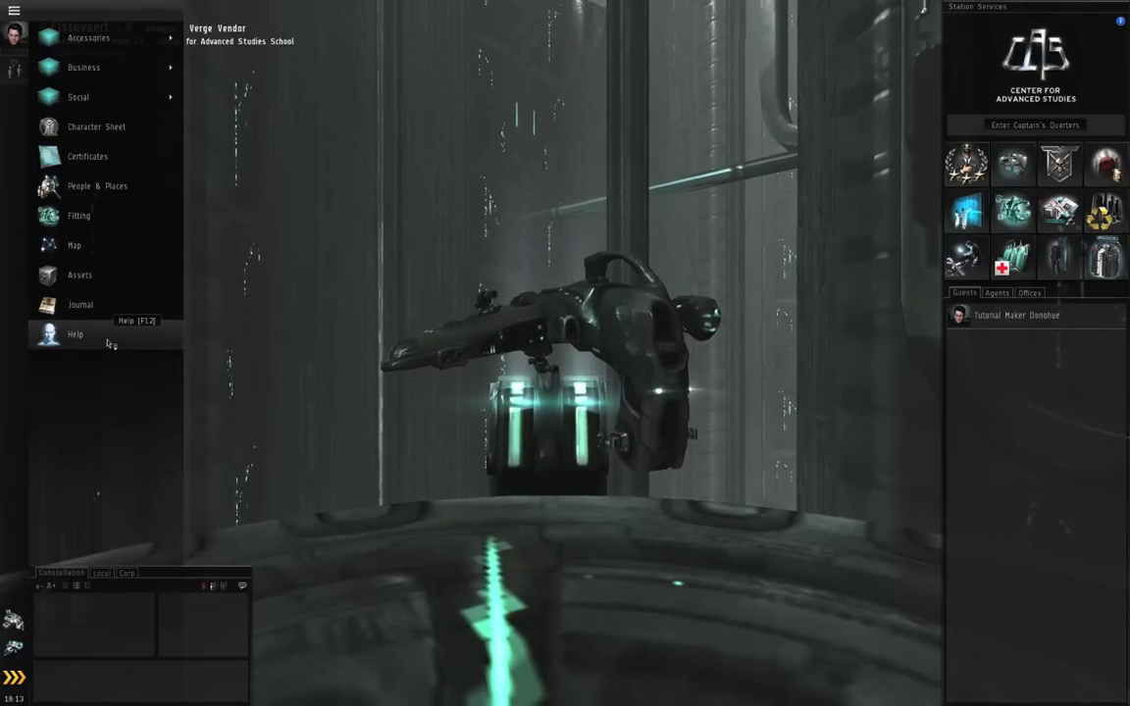
mouse_move(88, 38)
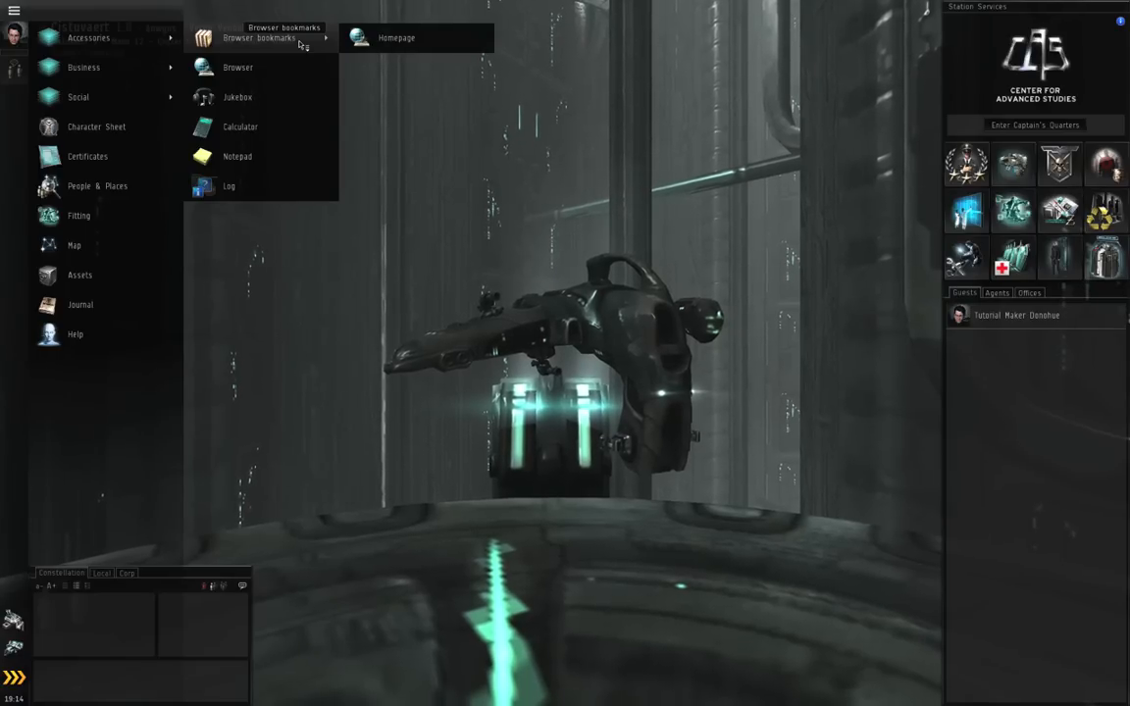
mouse_move(237, 98)
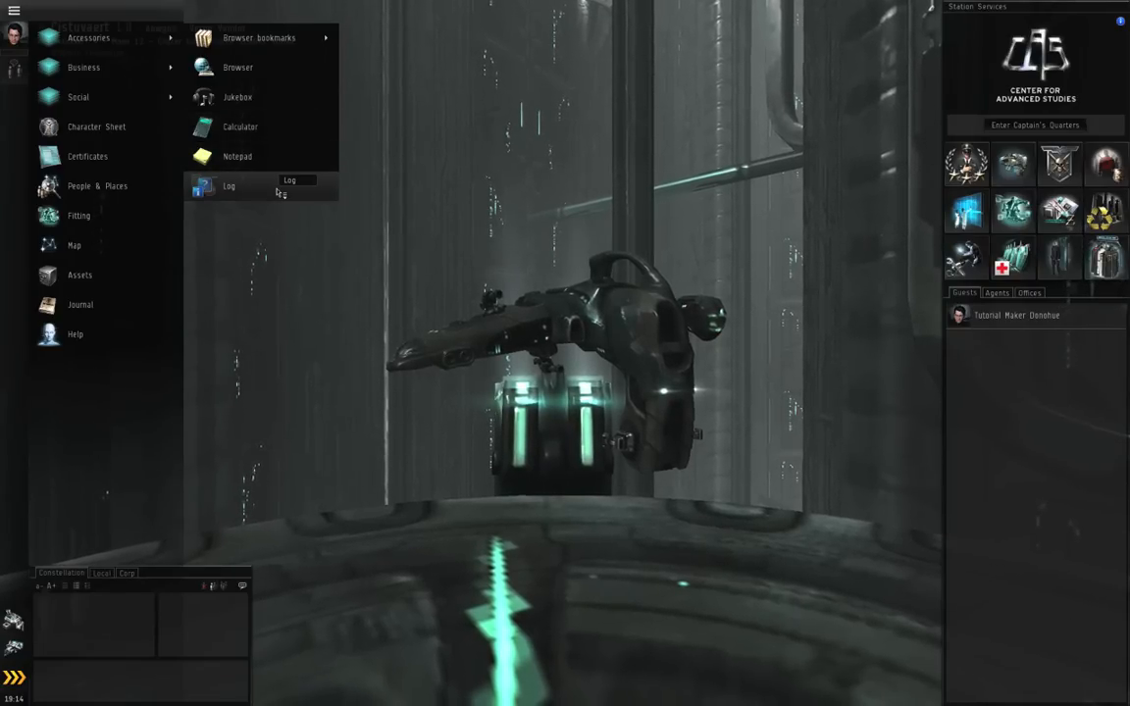
mouse_move(83, 67)
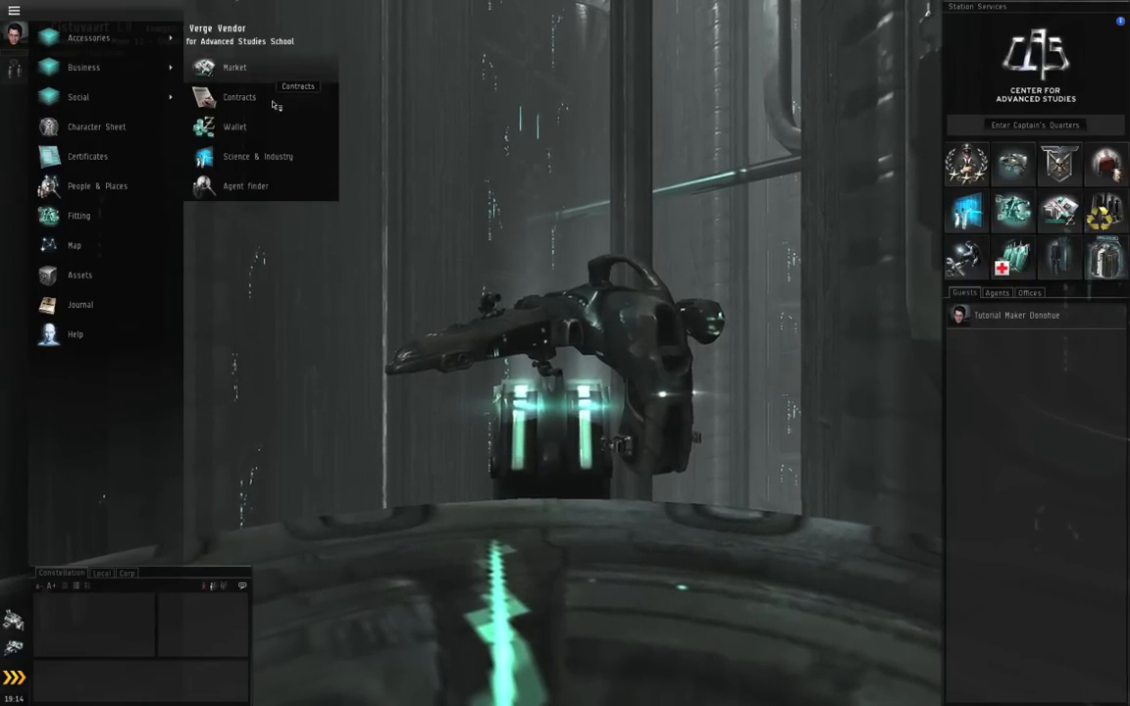
mouse_move(273, 157)
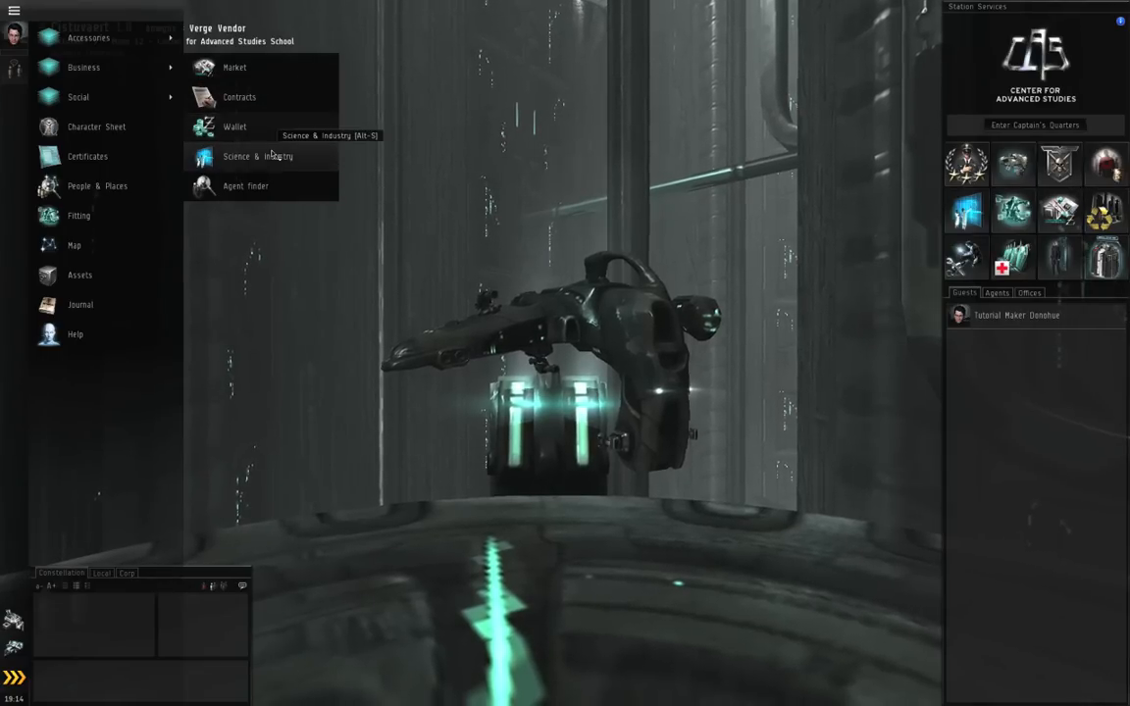
mouse_move(245, 186)
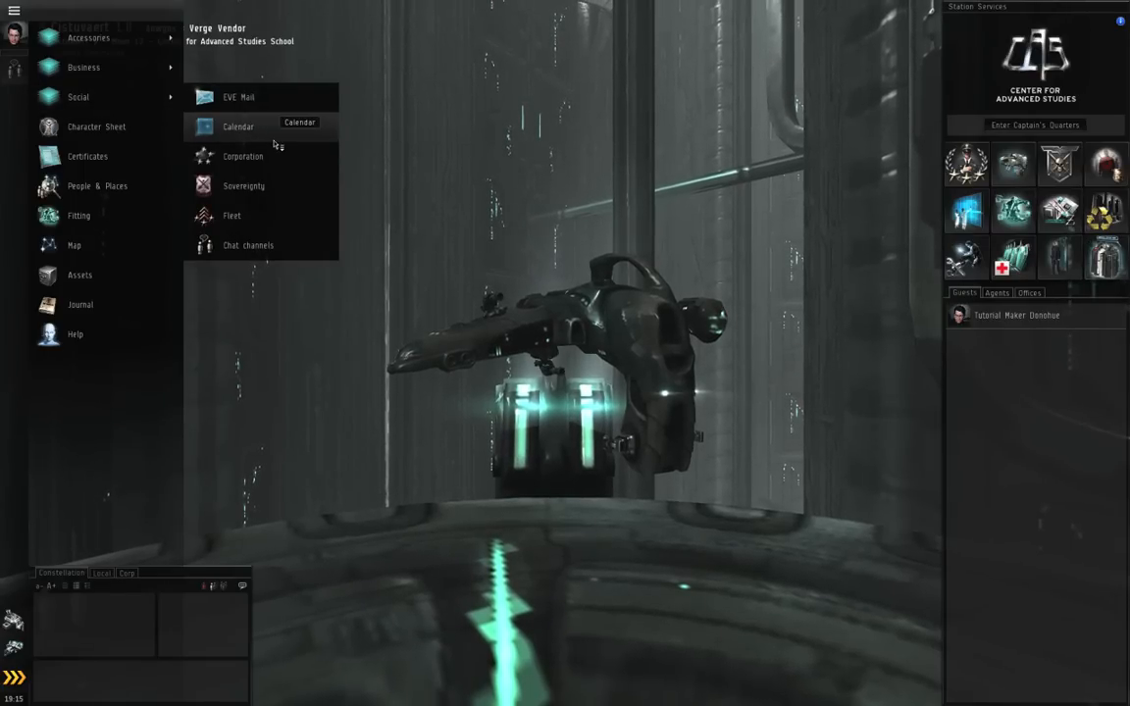
mouse_move(282, 188)
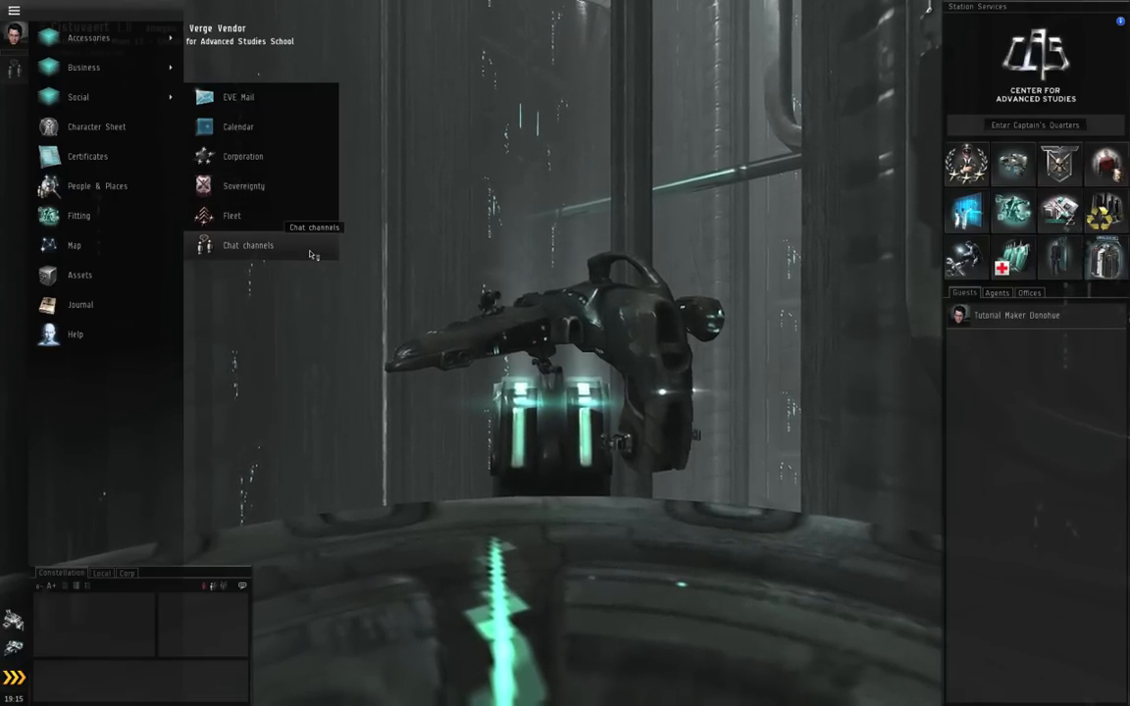
mouse_move(290, 349)
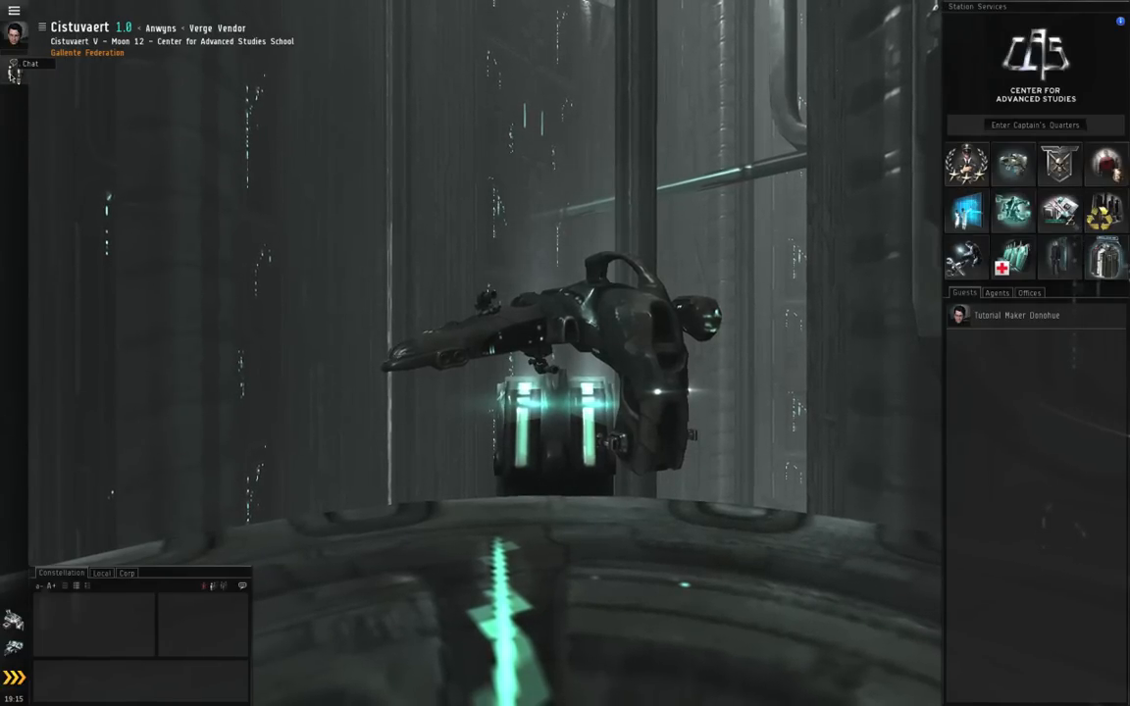
click(41, 28)
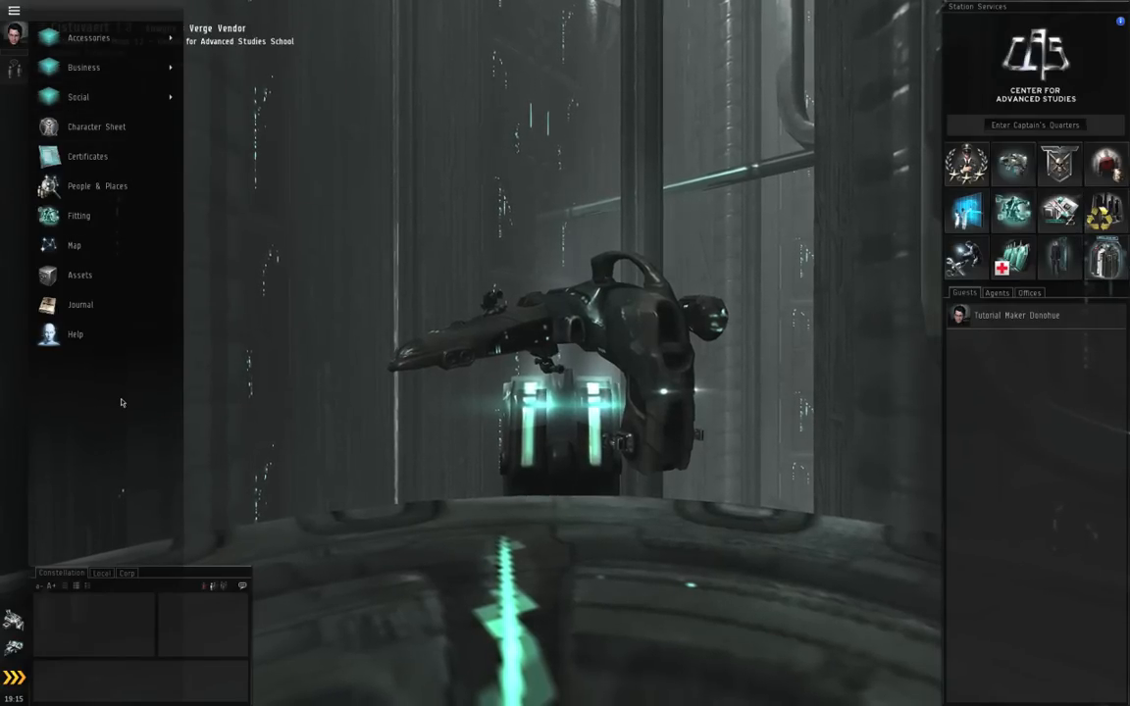
mouse_move(96, 126)
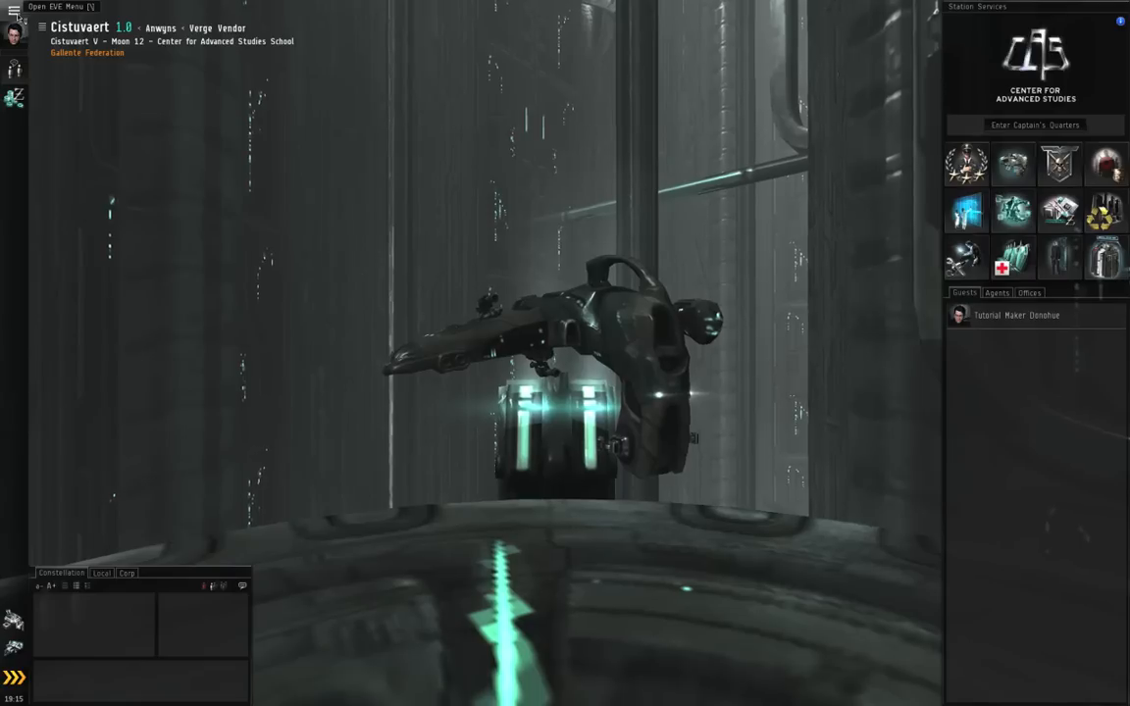
- Pin the Character Sheet shortcut to the Neocom bar and reopen the EVE menu
click(16, 10)
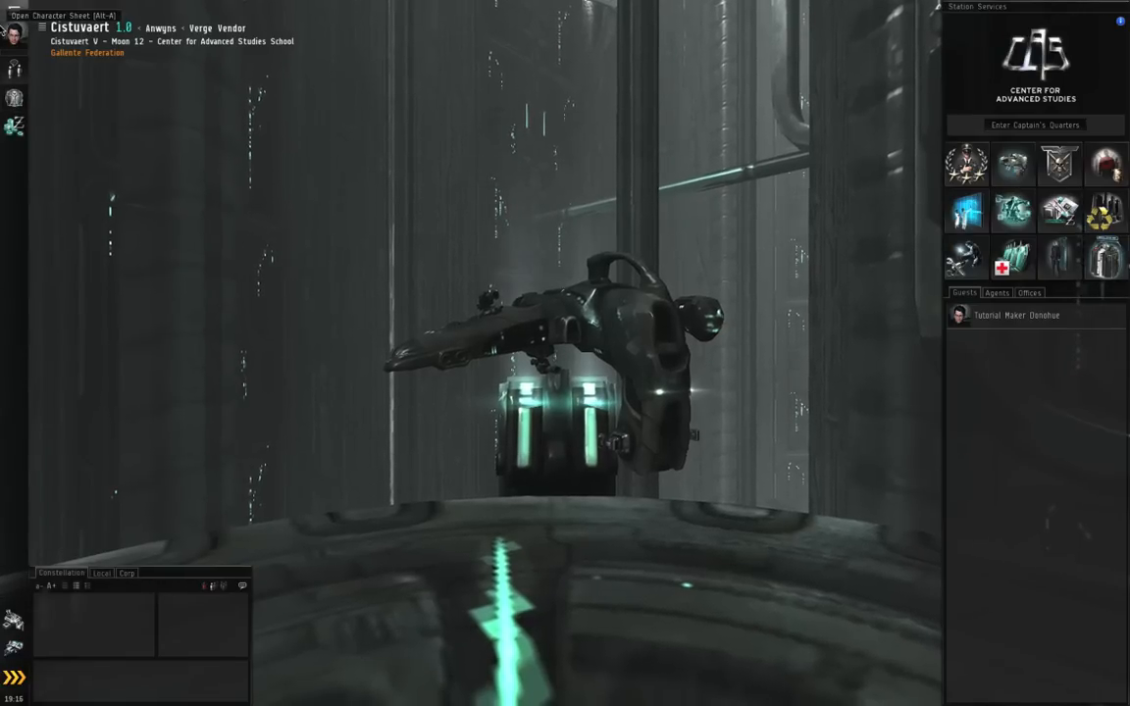
click(14, 12)
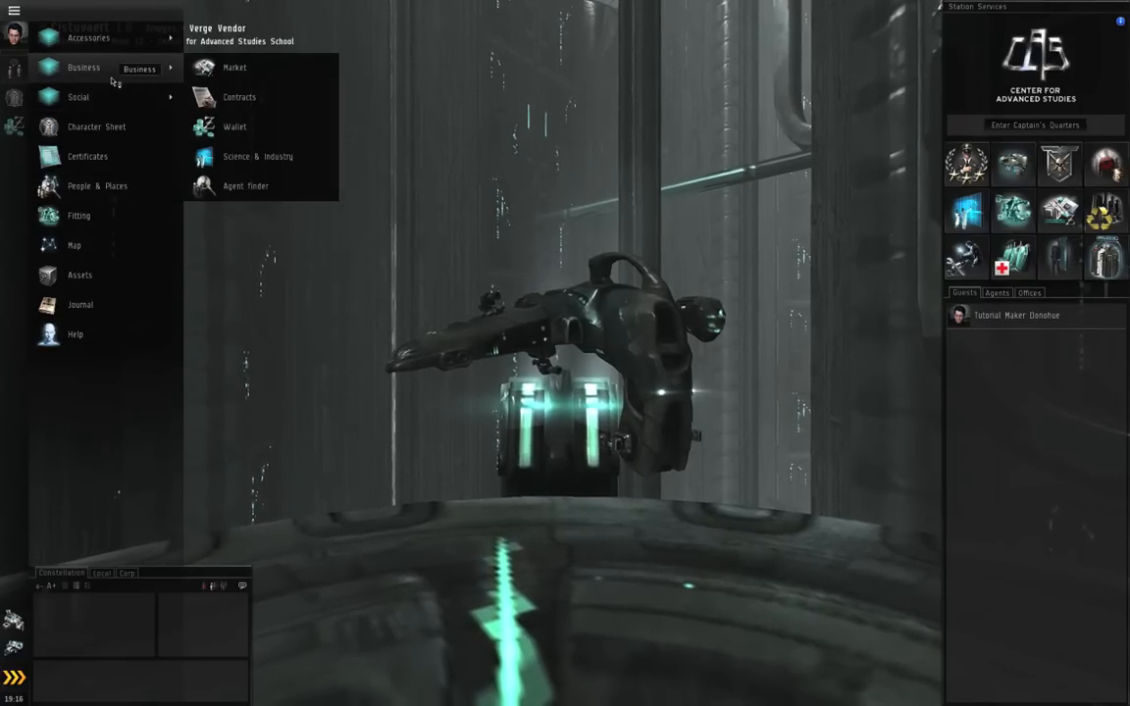
mouse_move(89, 37)
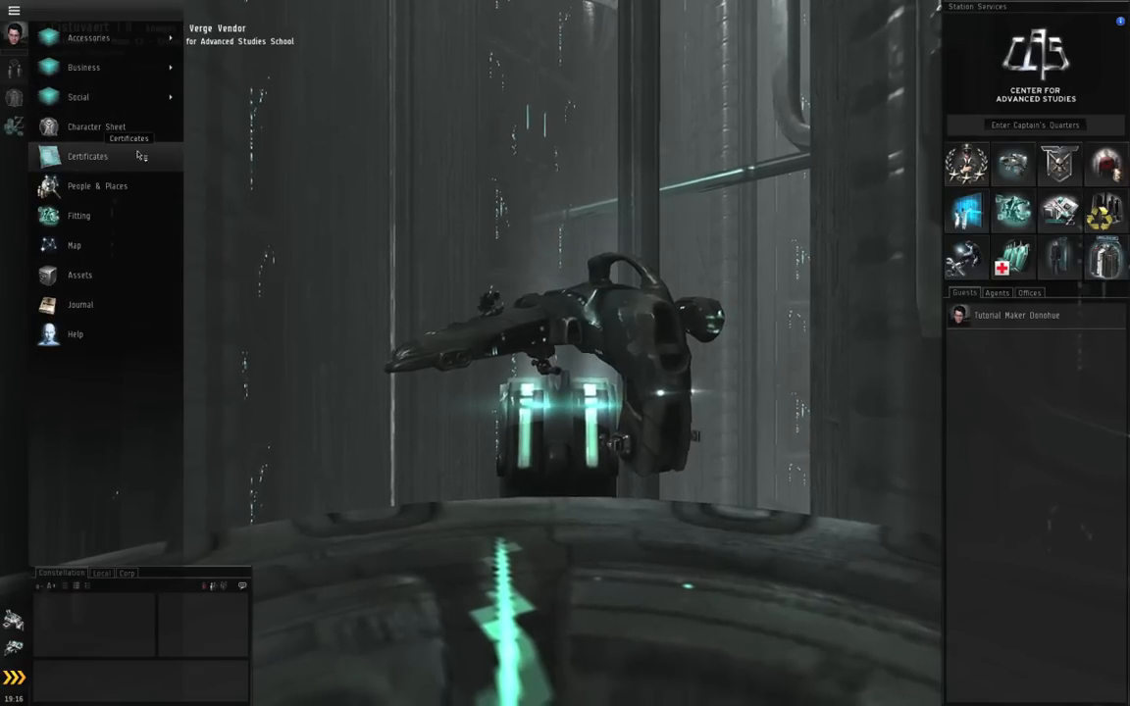
- View the character sheet's skills list, briefly checking the skill training queue
click(96, 126)
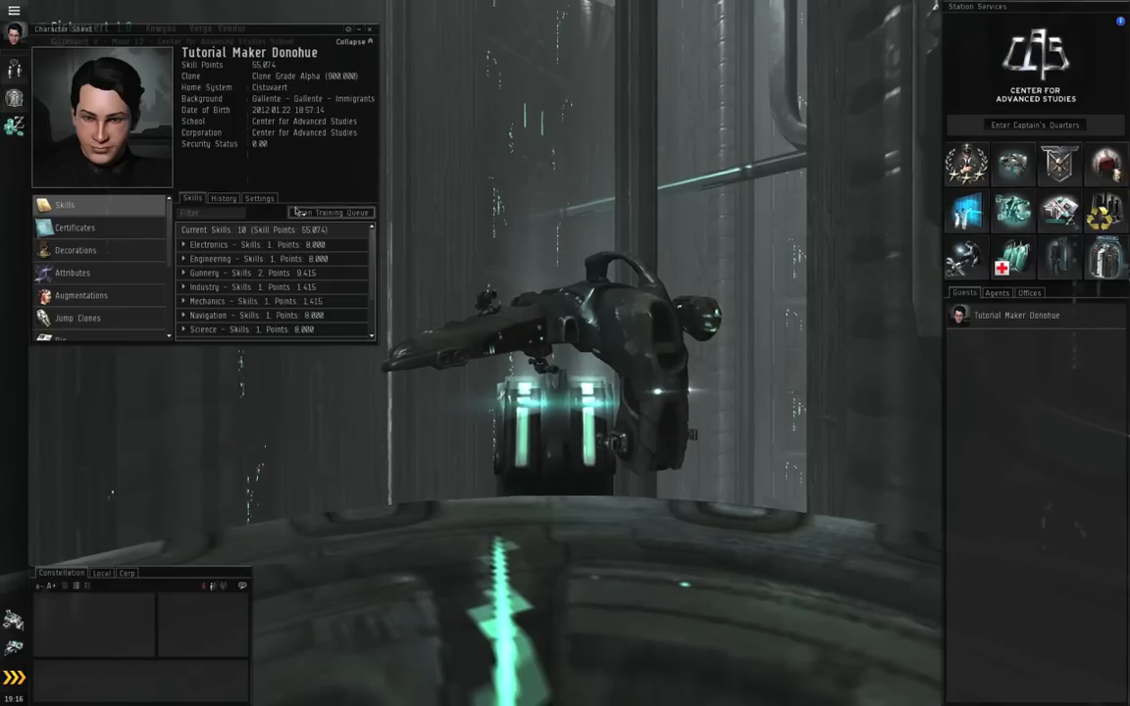
click(333, 212)
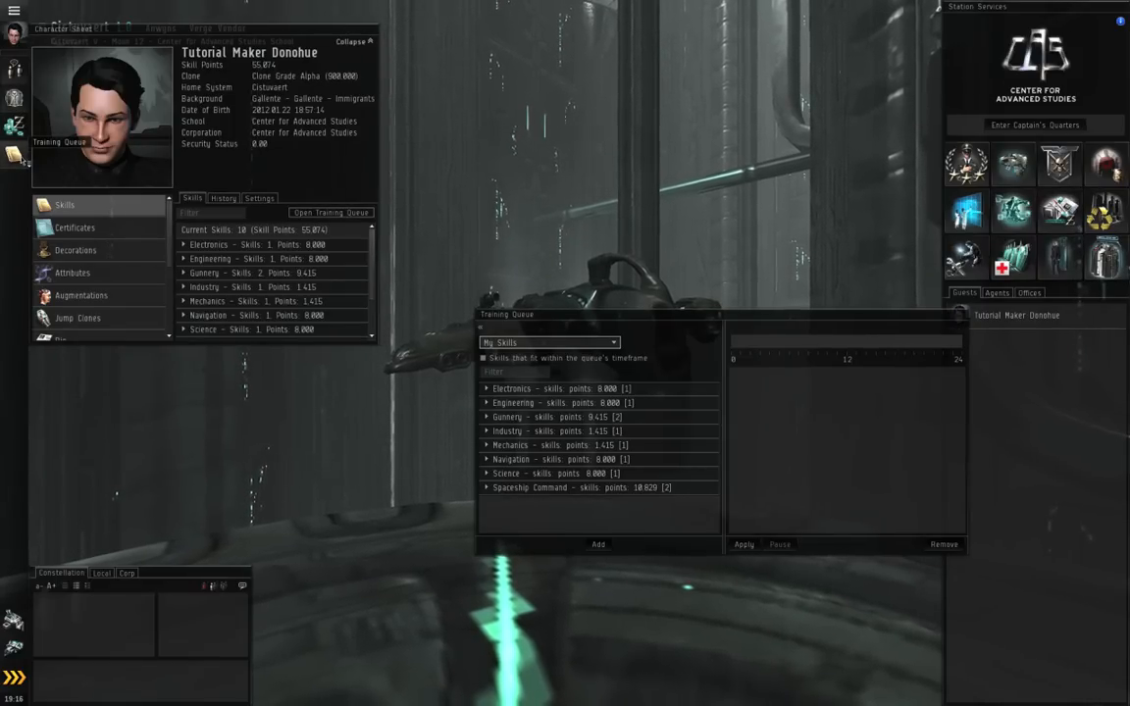
click(14, 12)
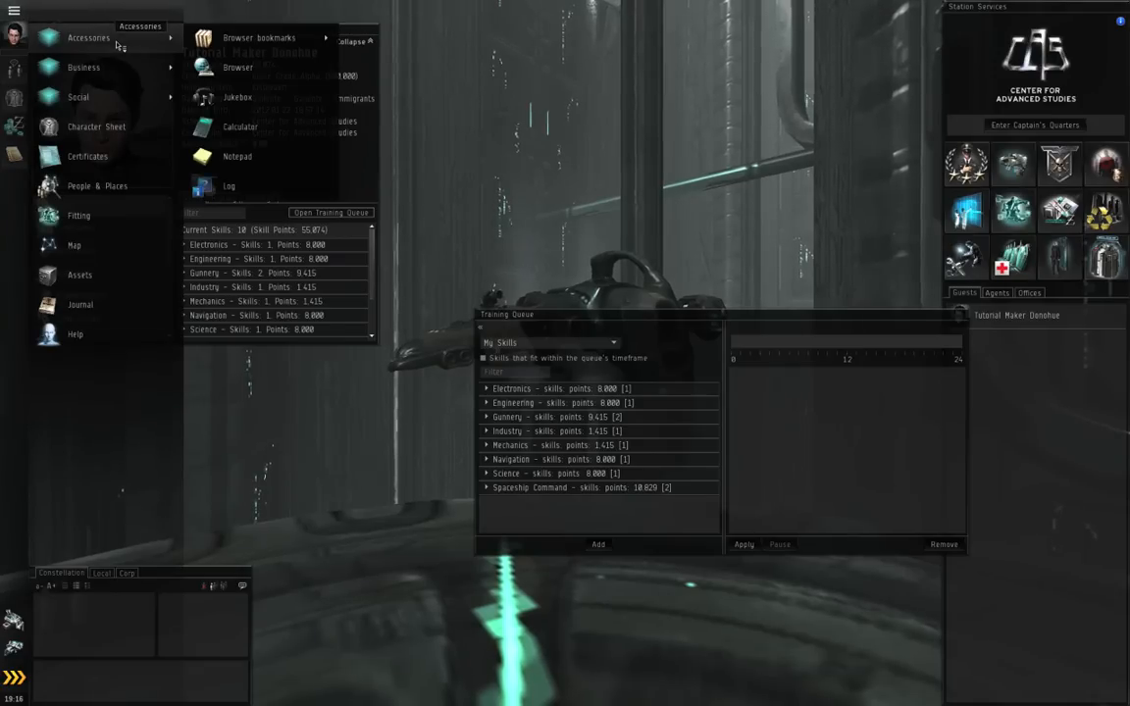
mouse_move(237, 67)
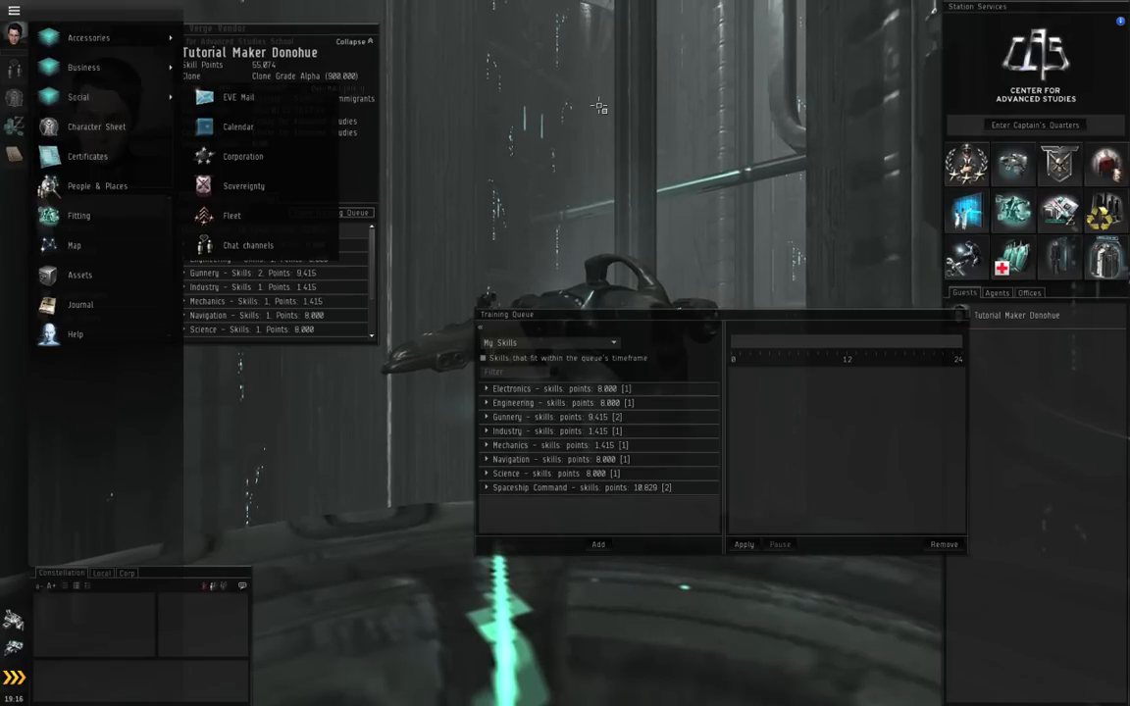
click(96, 126)
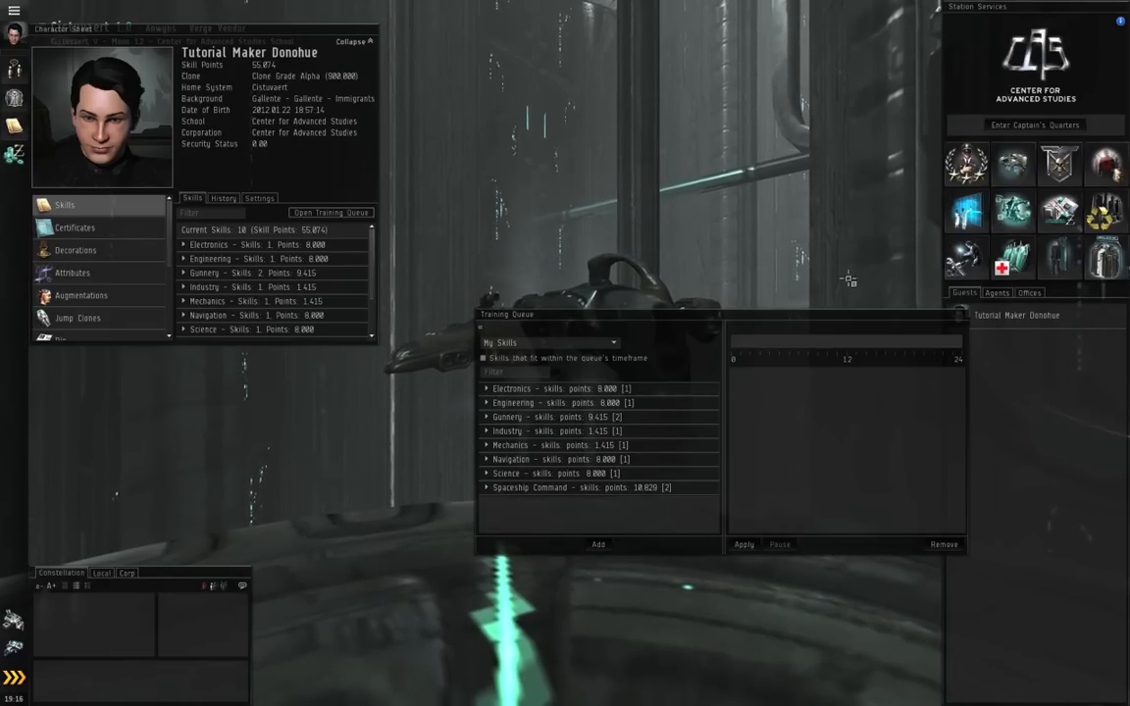
click(960, 314)
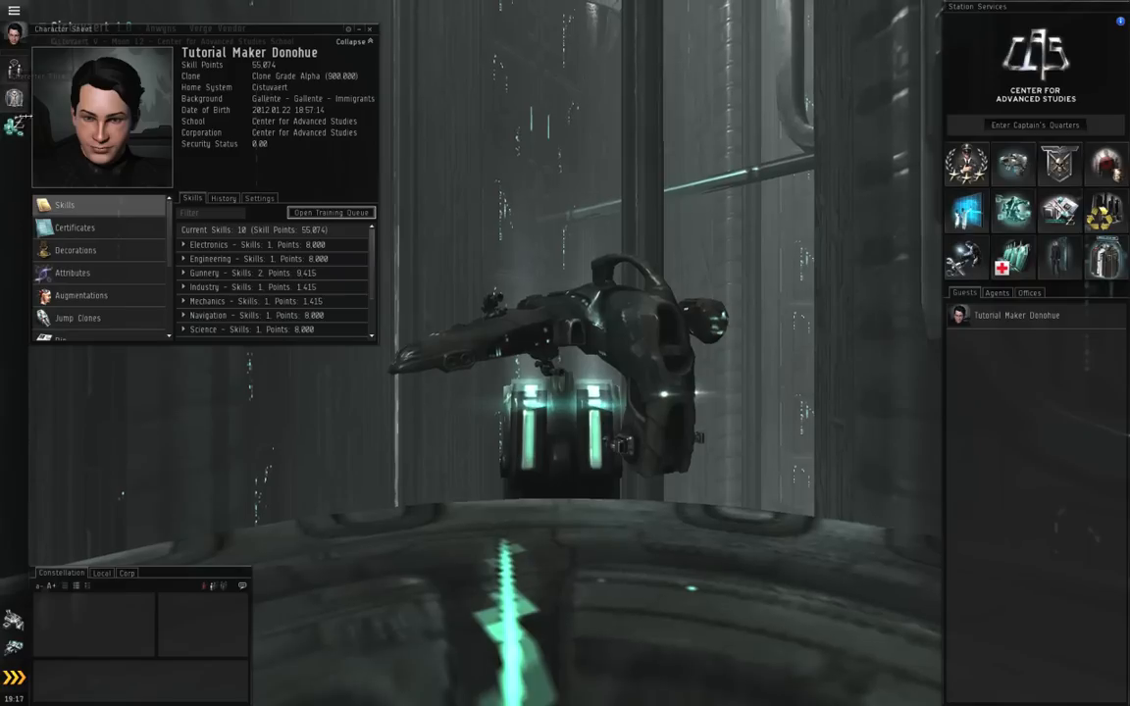
- Pin Journal and Log shortcuts to the Neocom bar, briefly checking the Log window
click(14, 12)
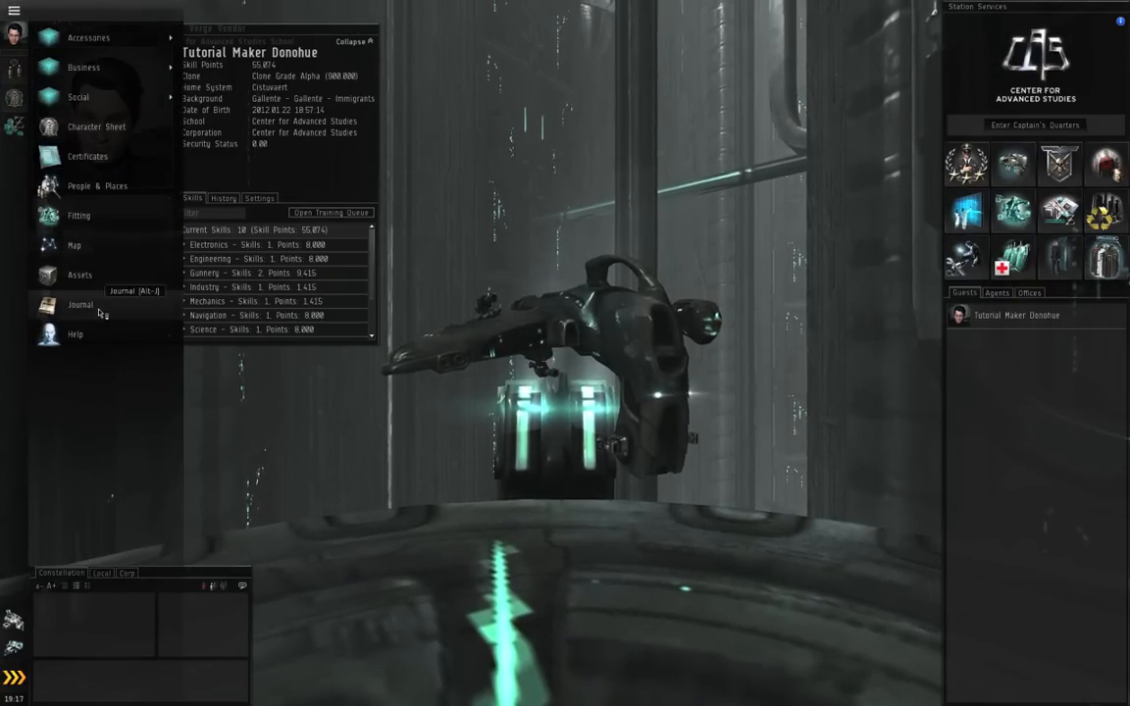
click(96, 125)
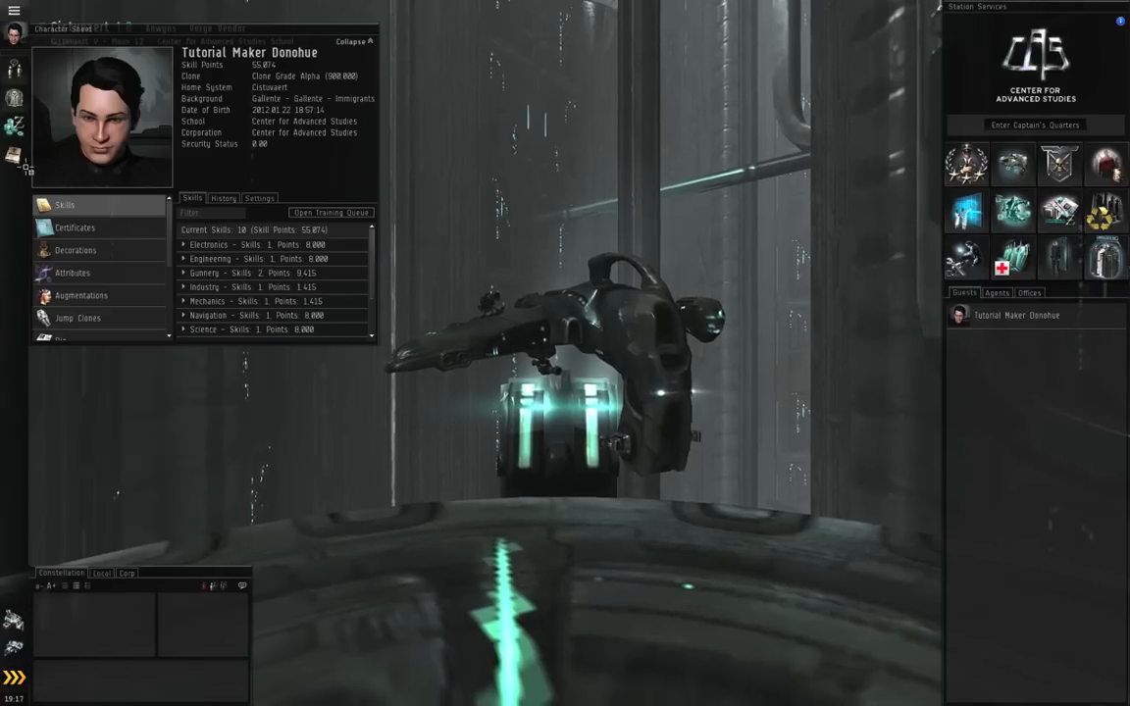
click(14, 12)
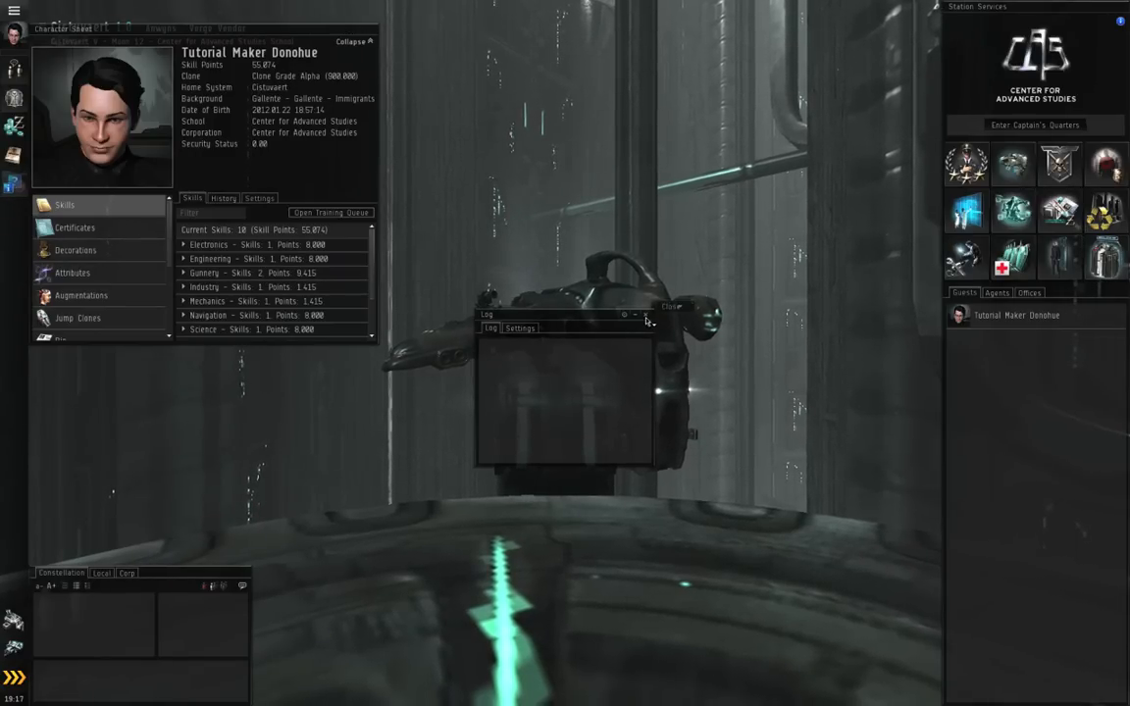
click(14, 12)
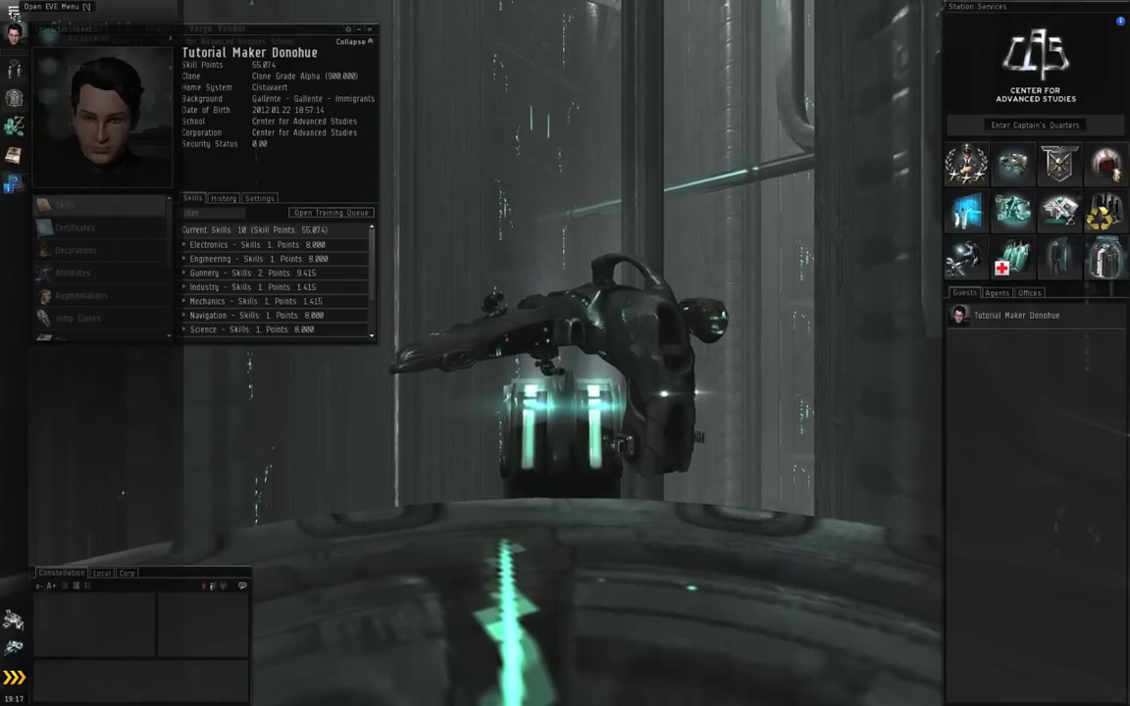
- Pin the Calendar shortcut from the Social submenu to the Neocom bar
click(14, 12)
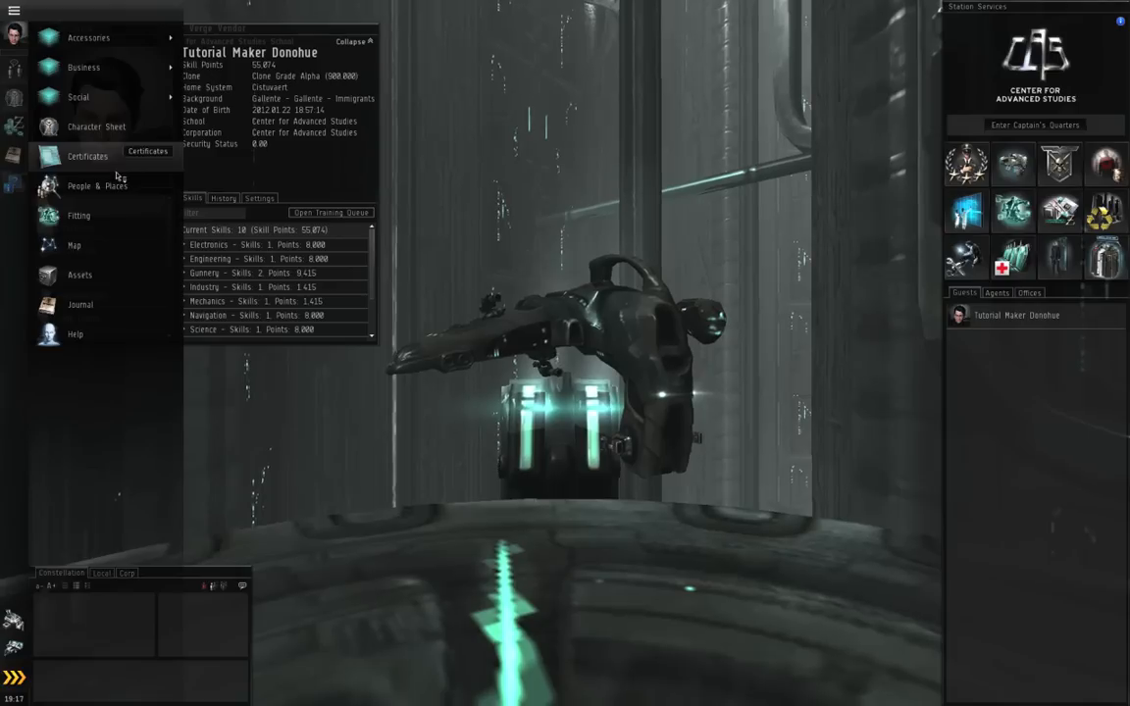
mouse_move(98, 184)
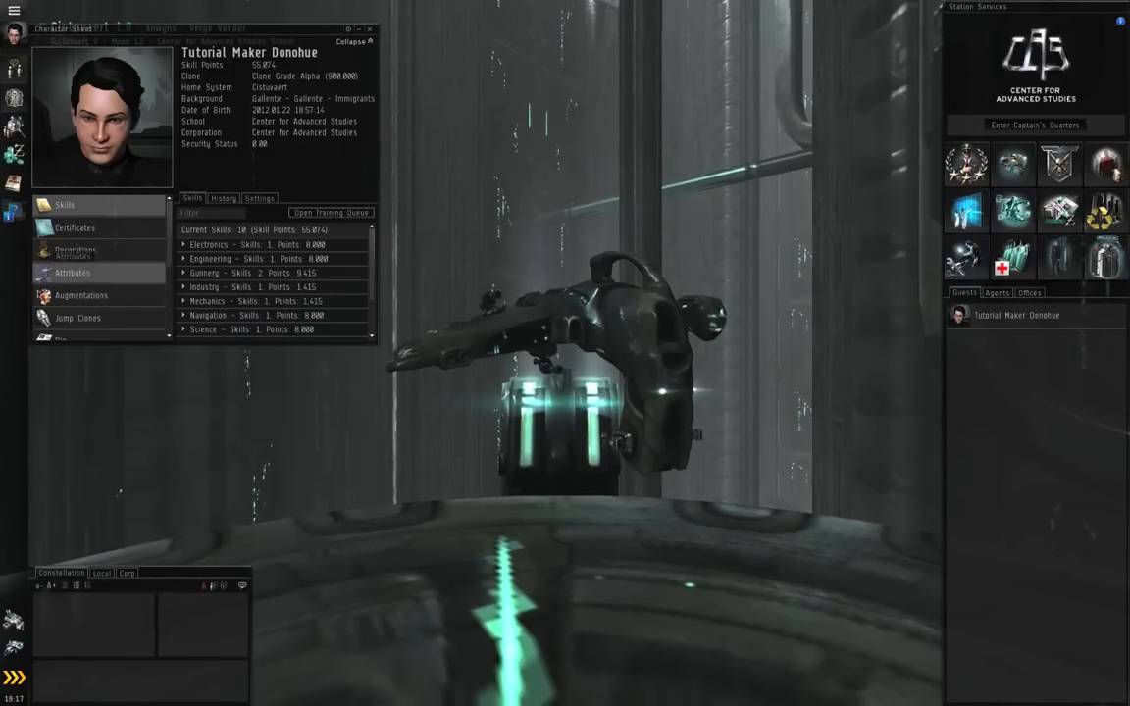
click(14, 12)
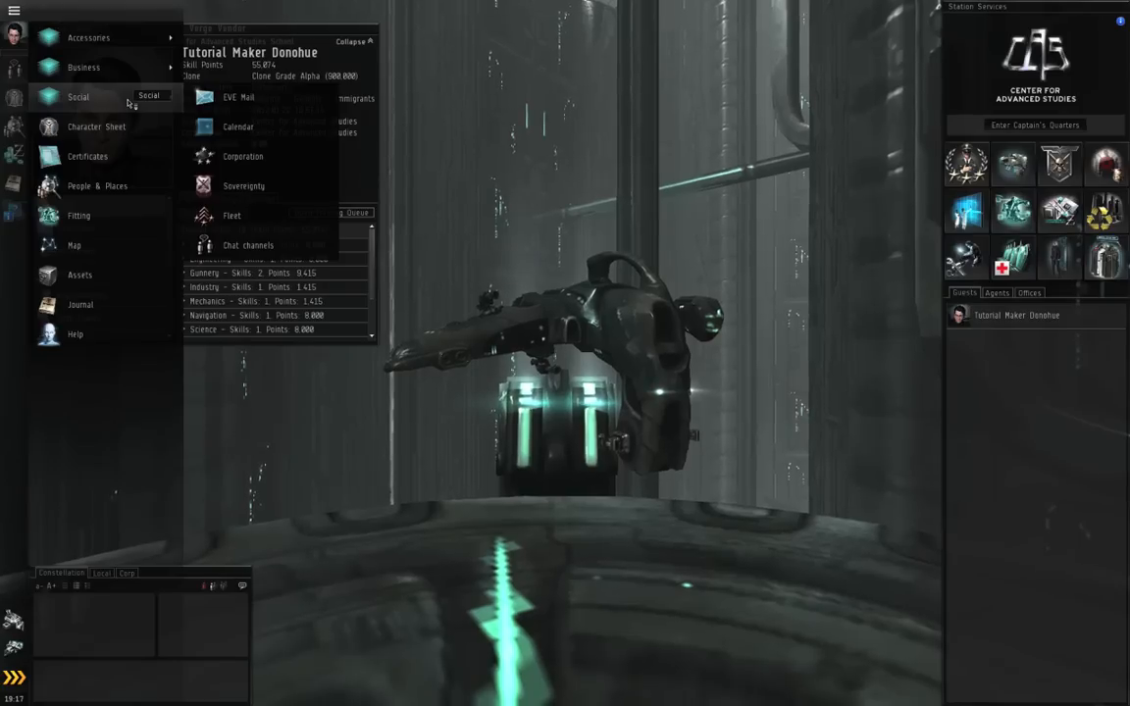
mouse_move(236, 137)
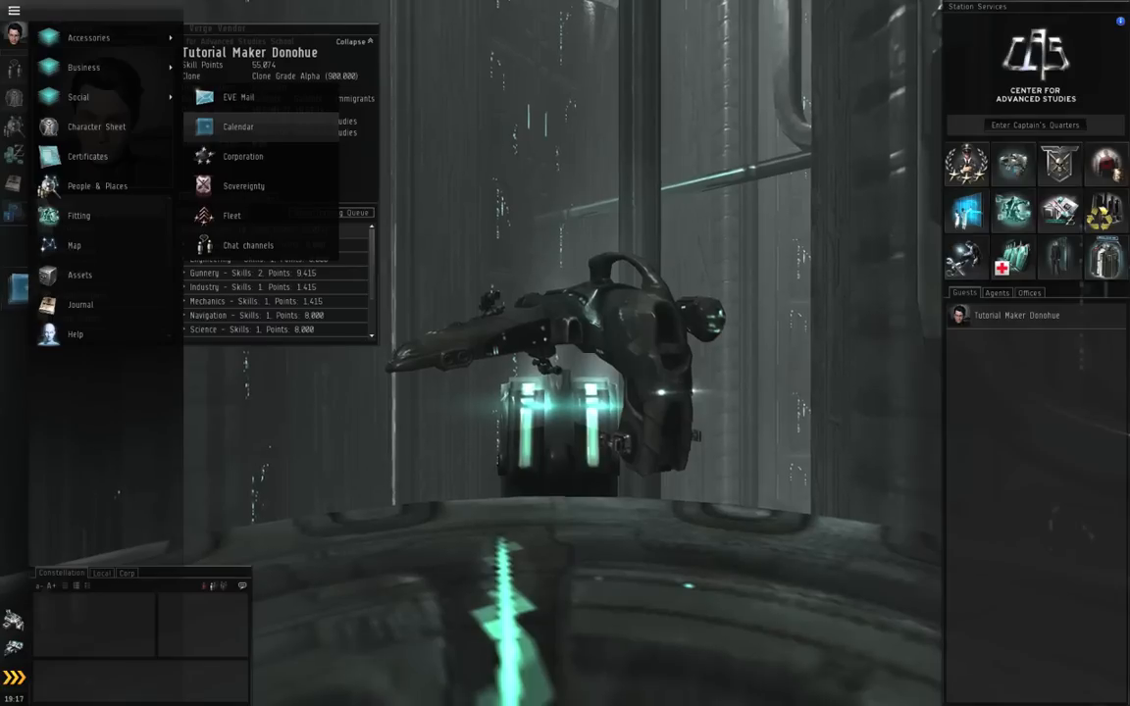
click(96, 125)
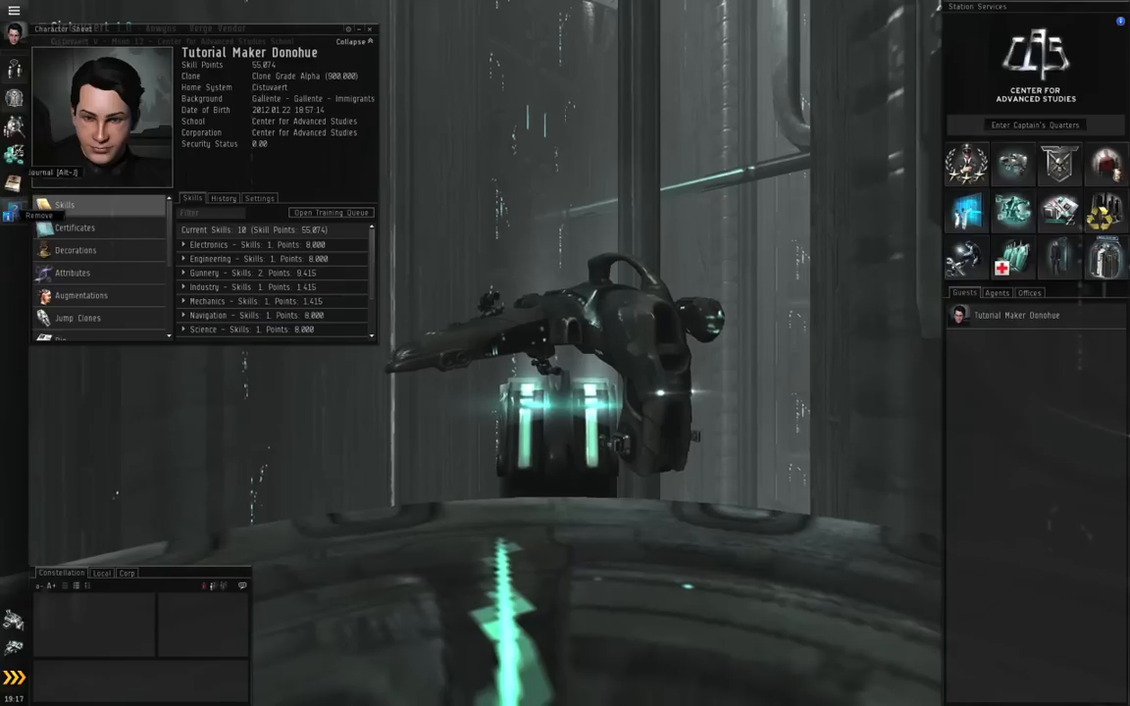
click(14, 11)
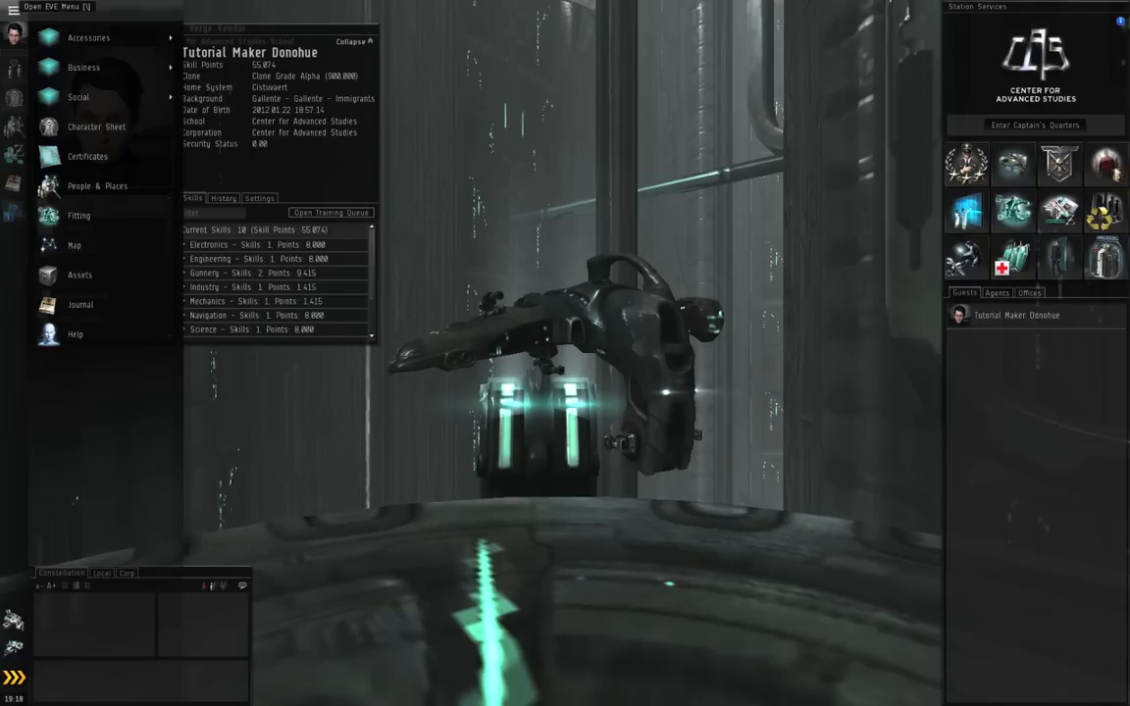
click(97, 126)
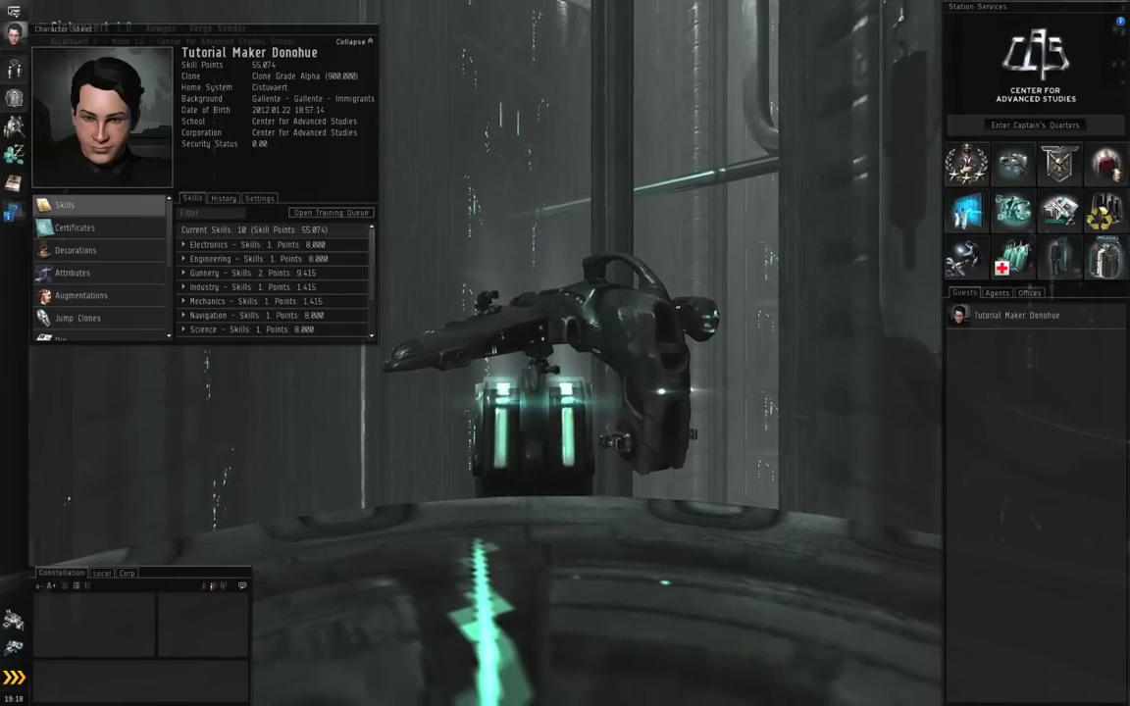
click(14, 12)
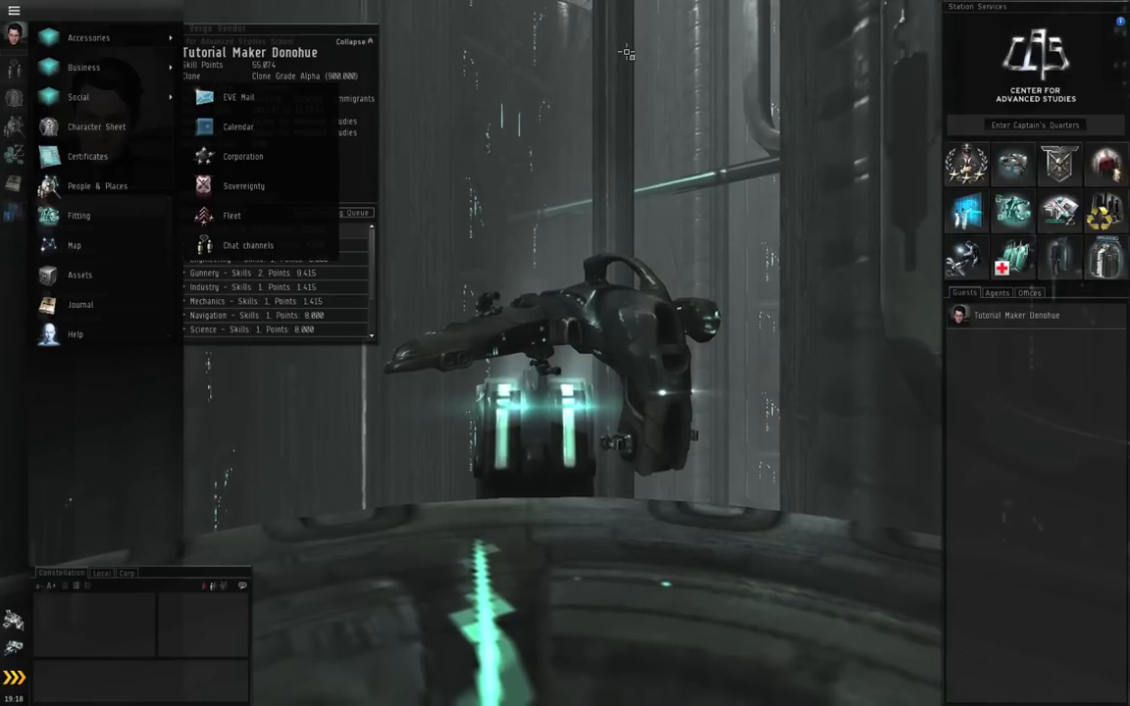
click(96, 126)
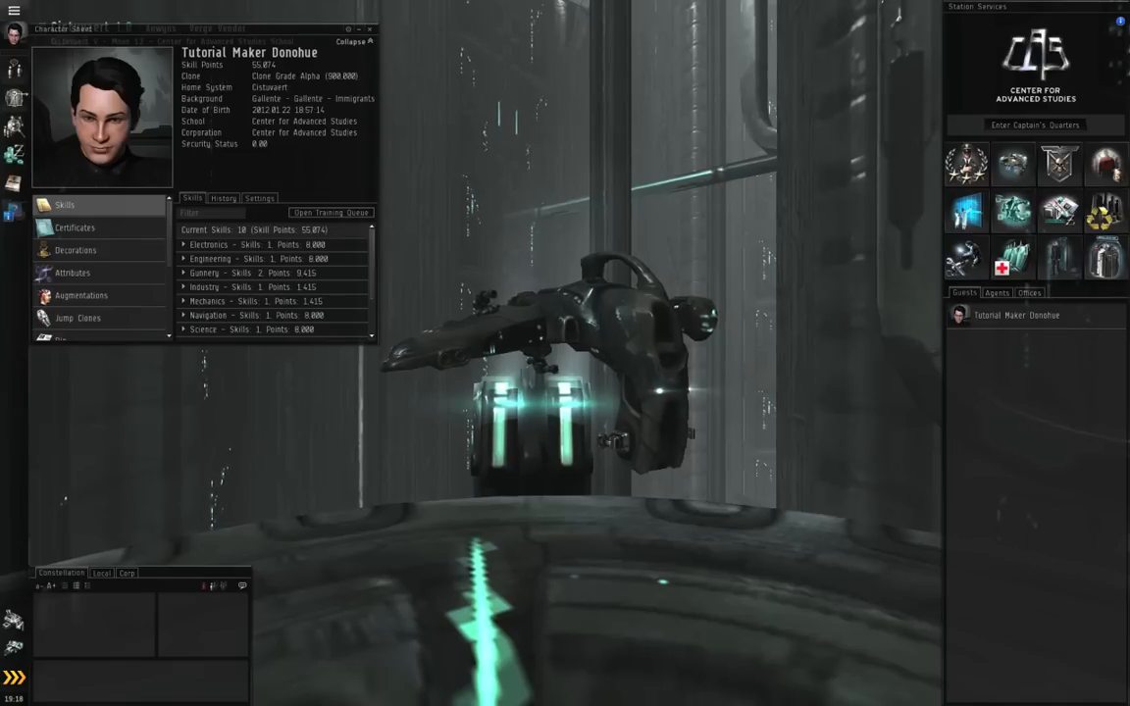